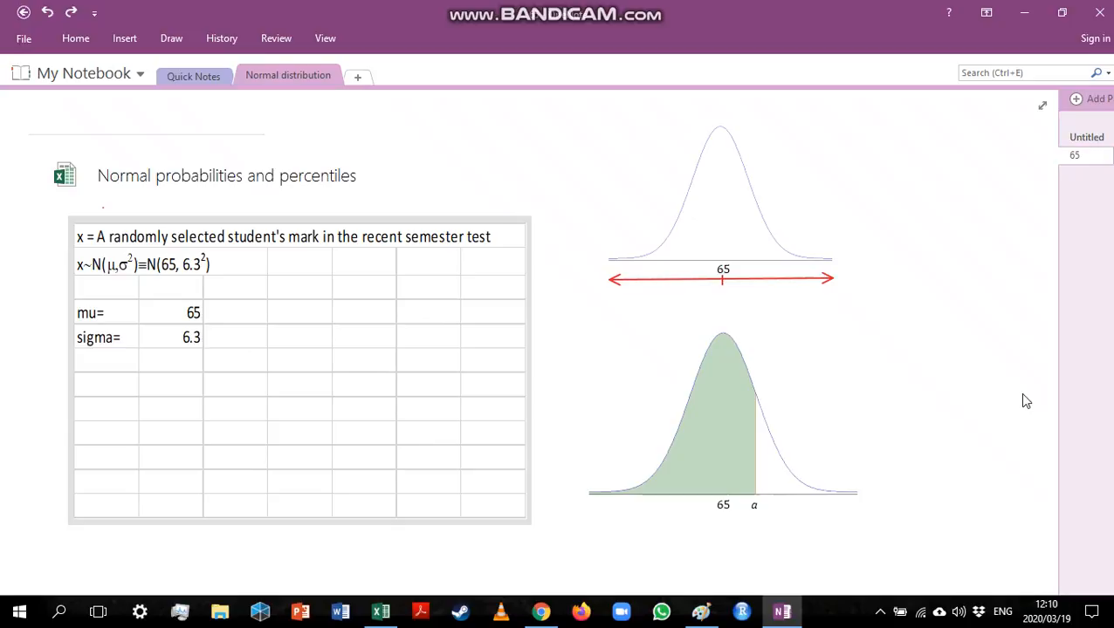
- Select a pen on the Draw tab and handwrite 0.5 under the top curve's left half
{"action": "left_click", "coordinate": [962, 387]}
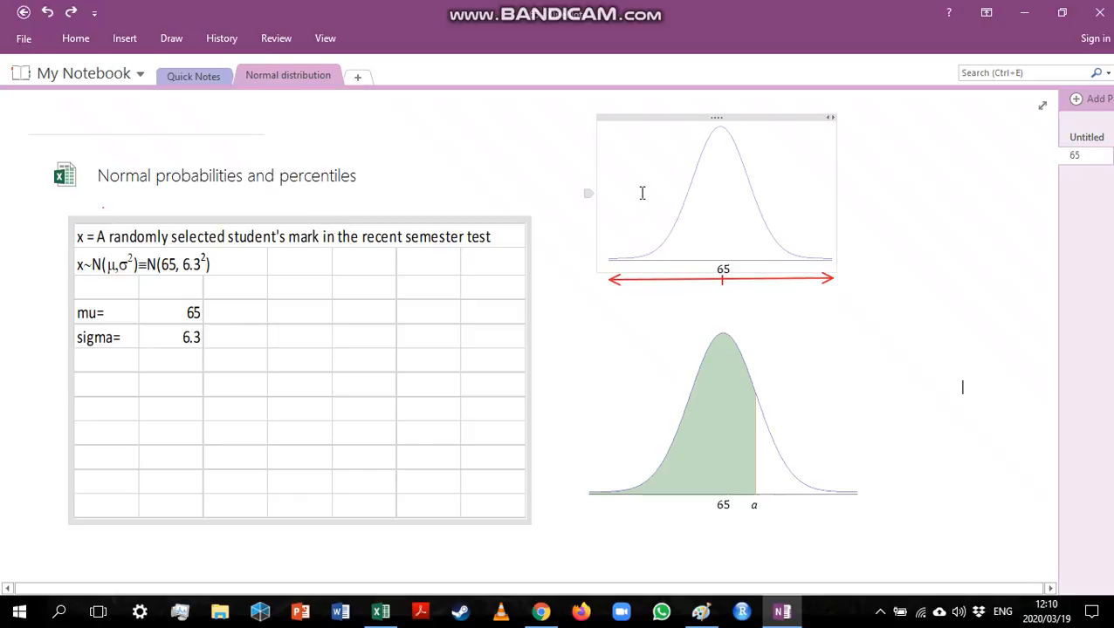
{"action": "mouse_move", "coordinate": [630, 229]}
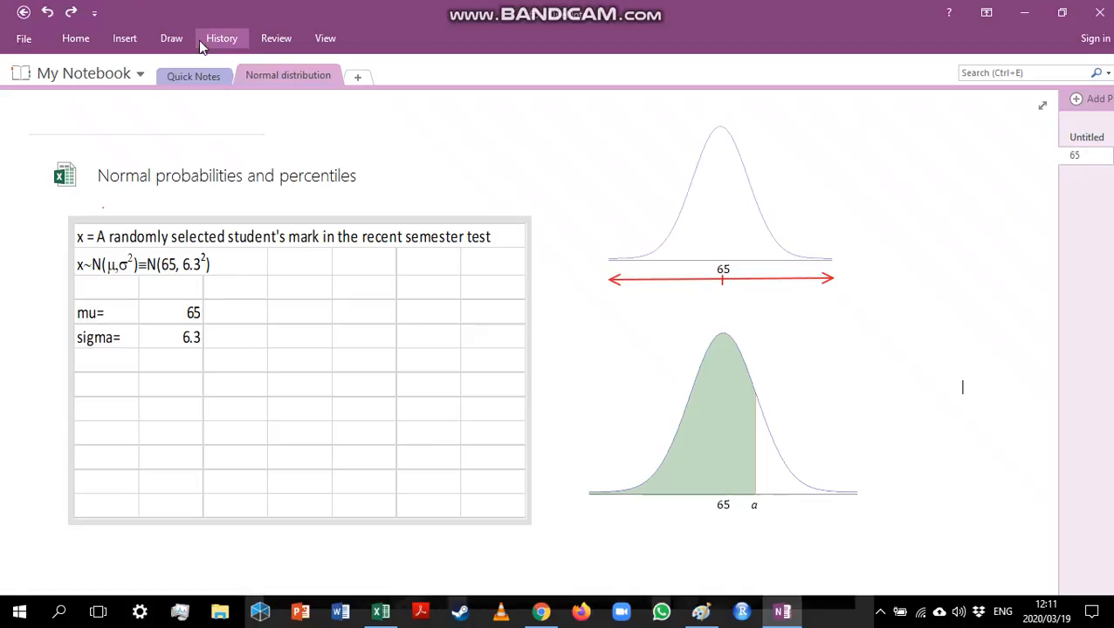
{"action": "left_click", "coordinate": [171, 37]}
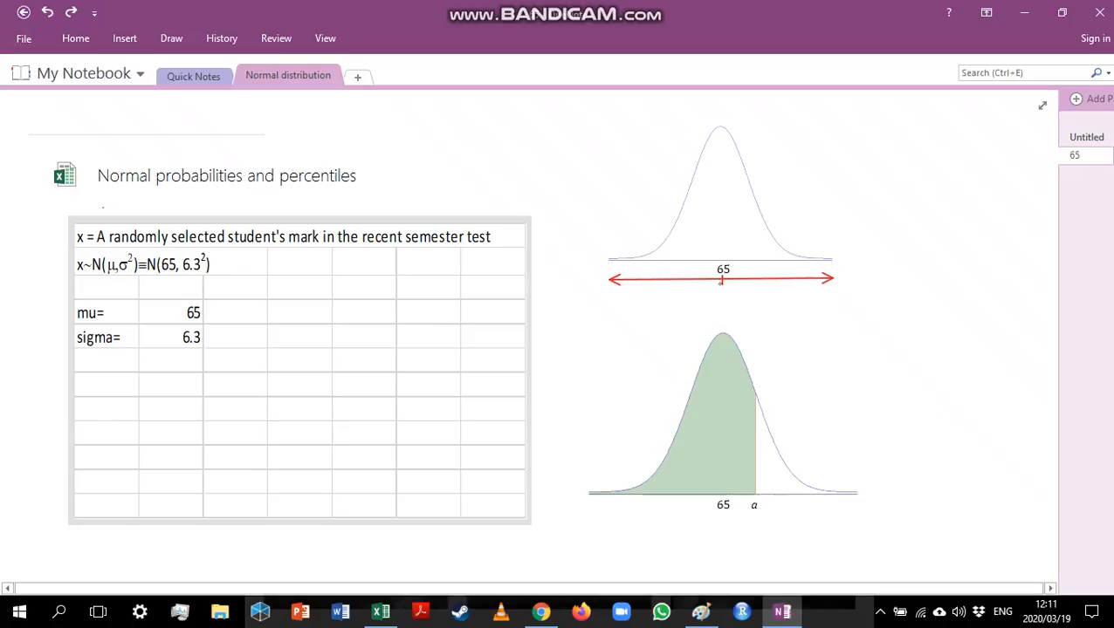
{"action": "left_click", "coordinate": [654, 288]}
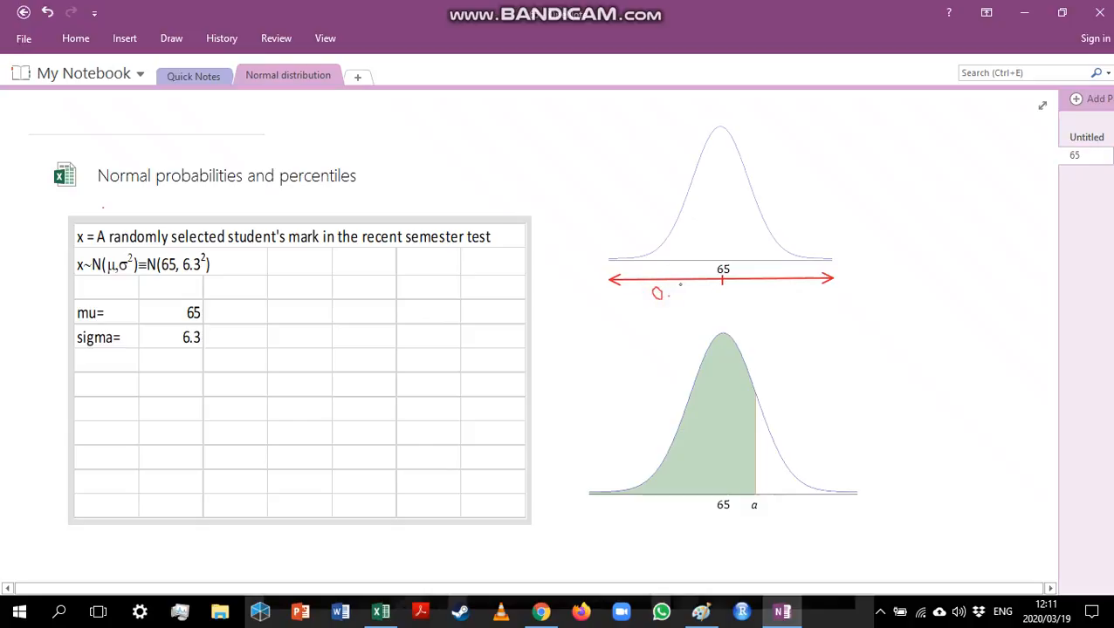
{"action": "left_click_drag", "start_coordinate": [650, 297], "coordinate": [685, 297]}
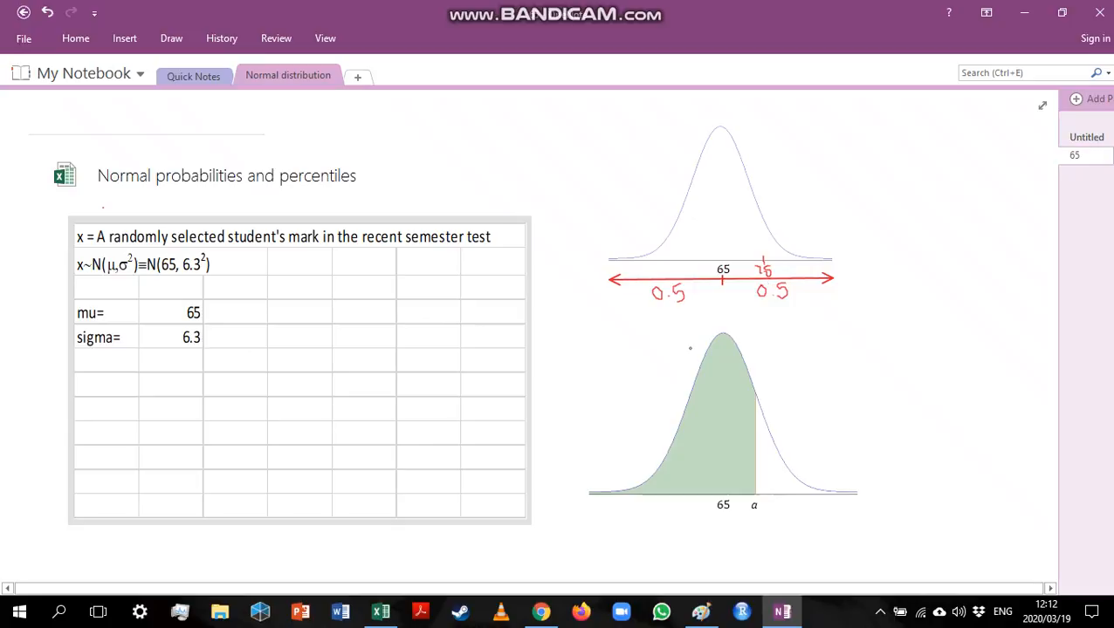
- Type the label 'P(x<75)=' in A7 and begin a formula with = in B7
{"action": "left_click", "coordinate": [379, 611]}
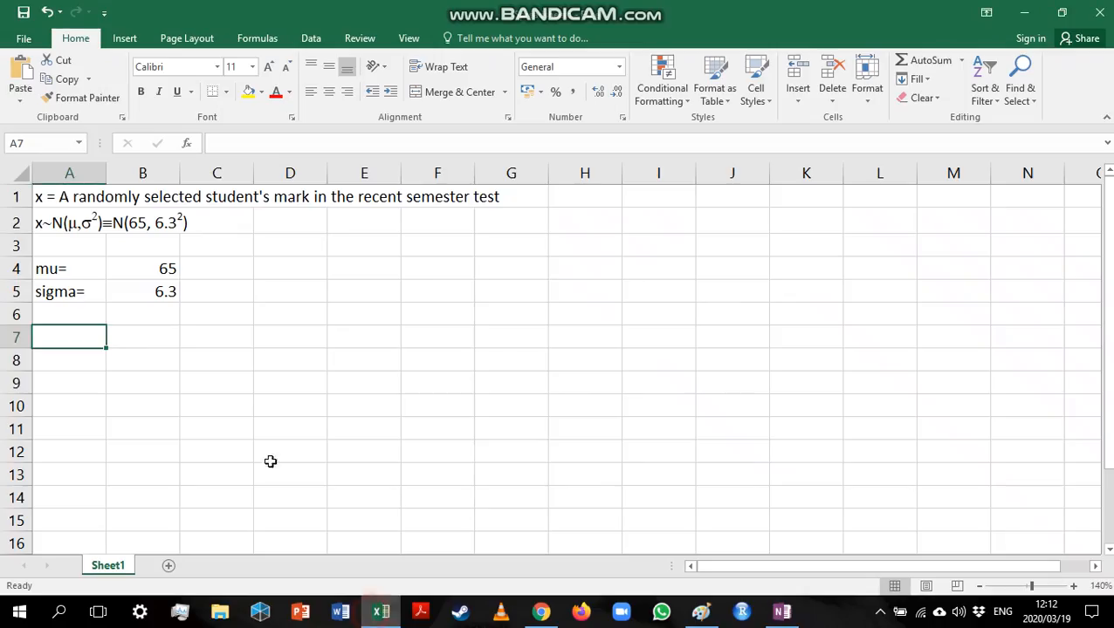
{"action": "type", "text": "P"}
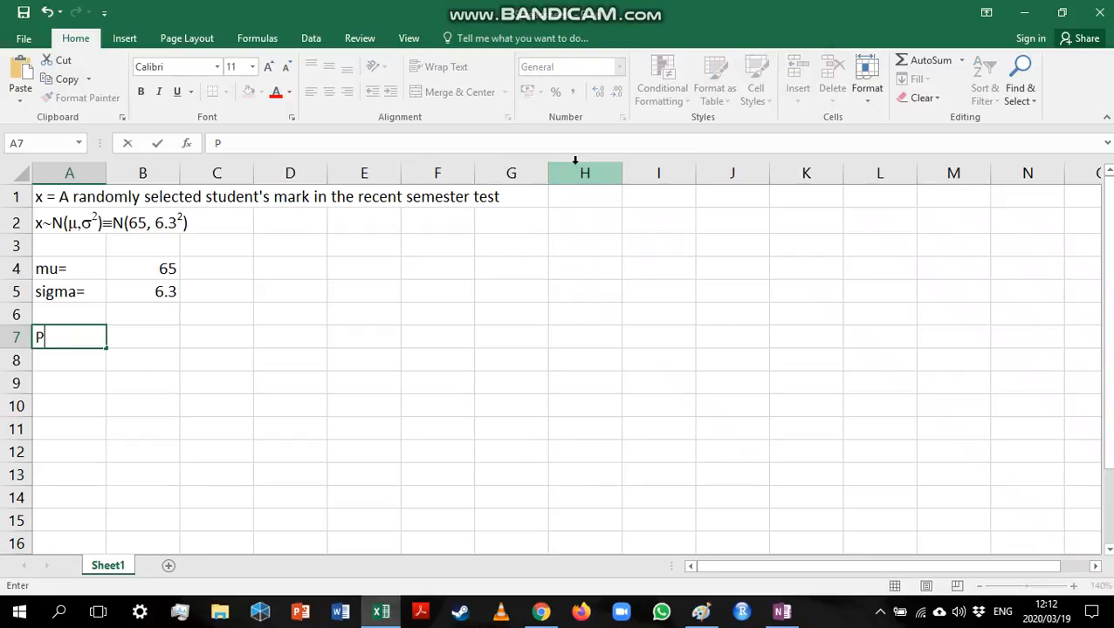
{"action": "type", "text": "(x<"}
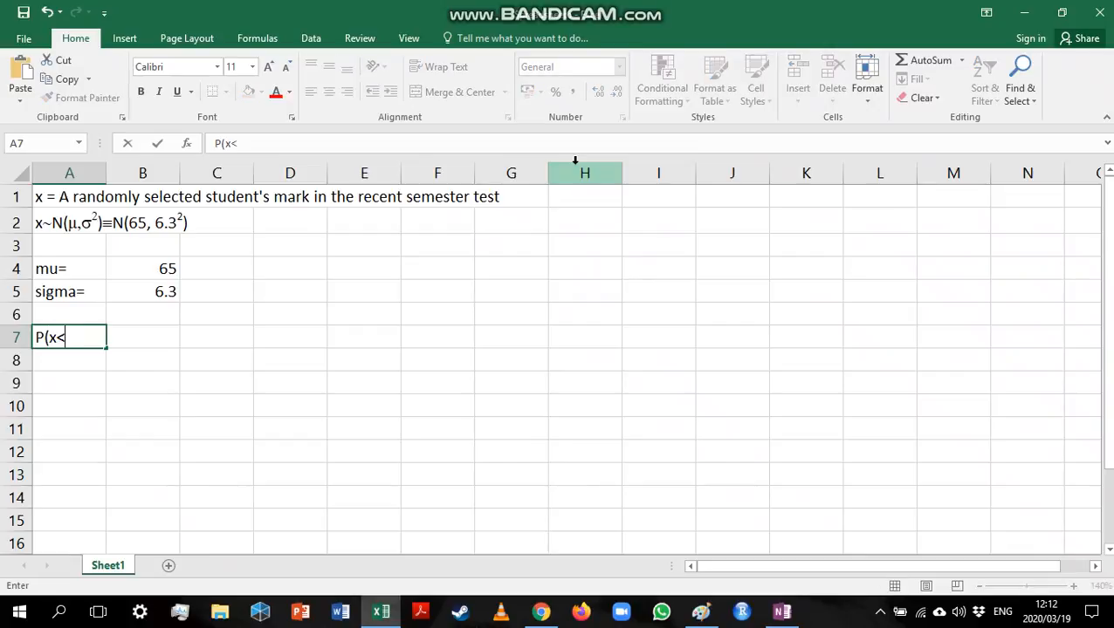
{"action": "type", "text": "75)"}
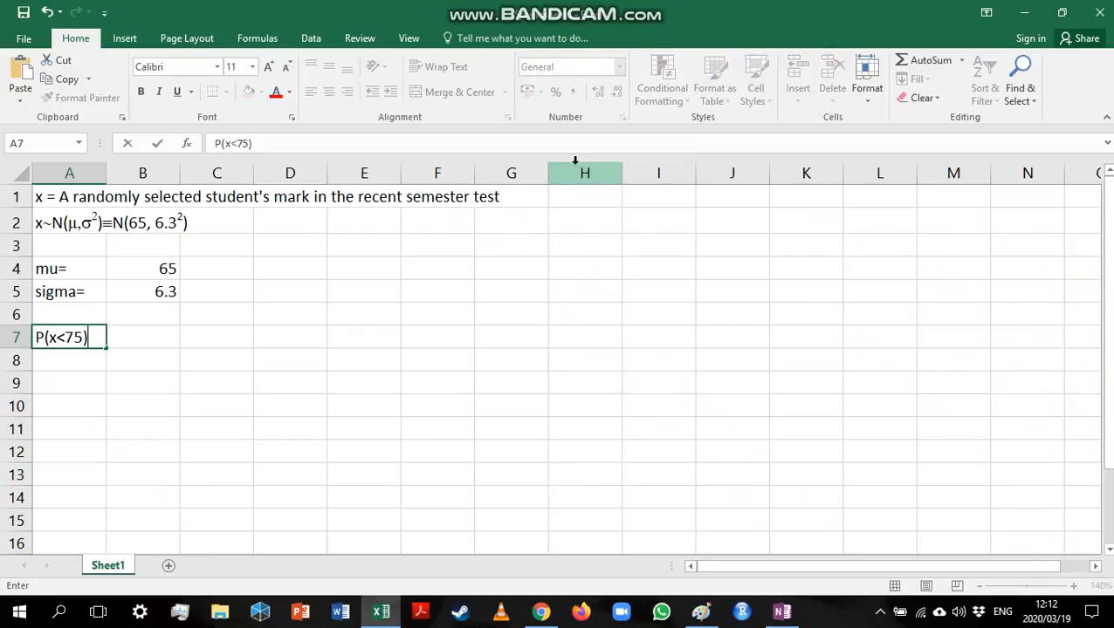
{"action": "type", "text": "="}
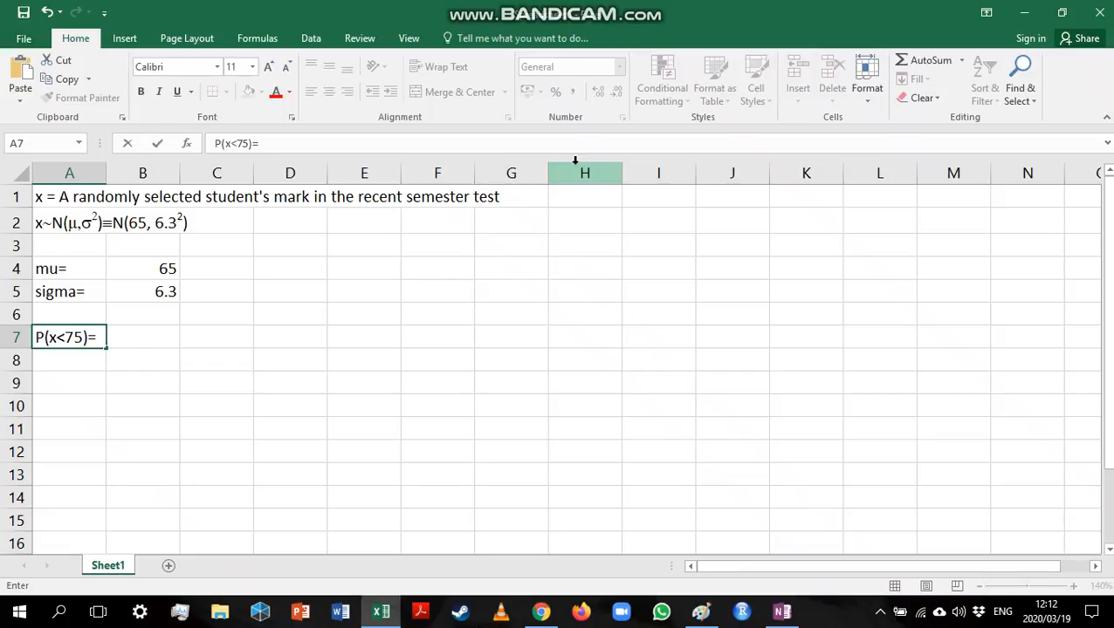
- Enter '=norm.' in B7 to bring up the NORM.DIST function suggestions
{"action": "type", "text": "="}
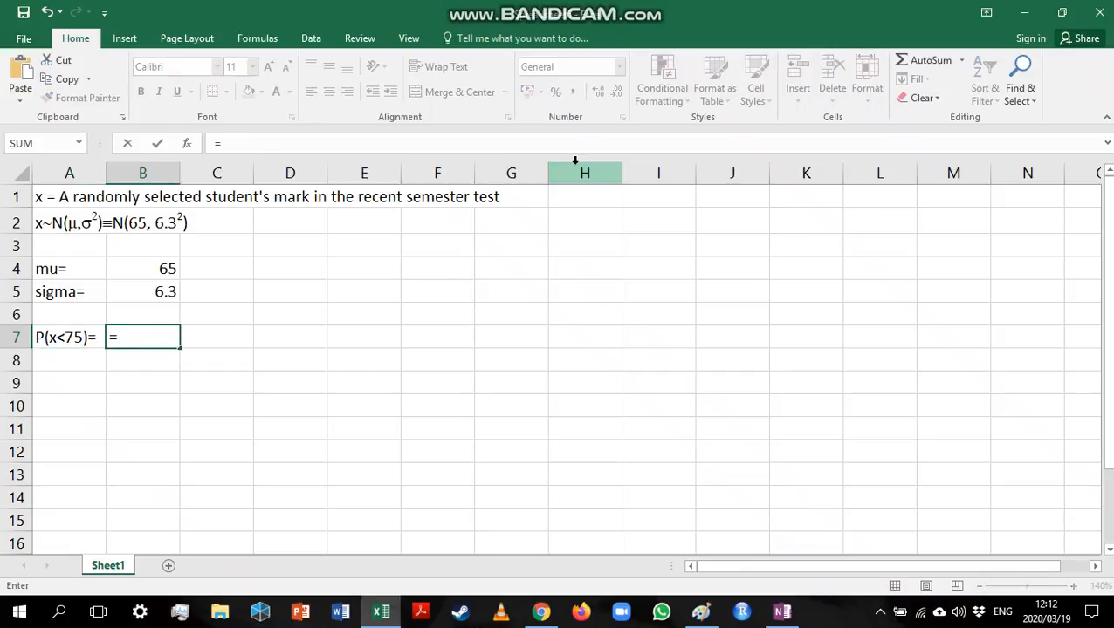
{"action": "type", "text": "norm."}
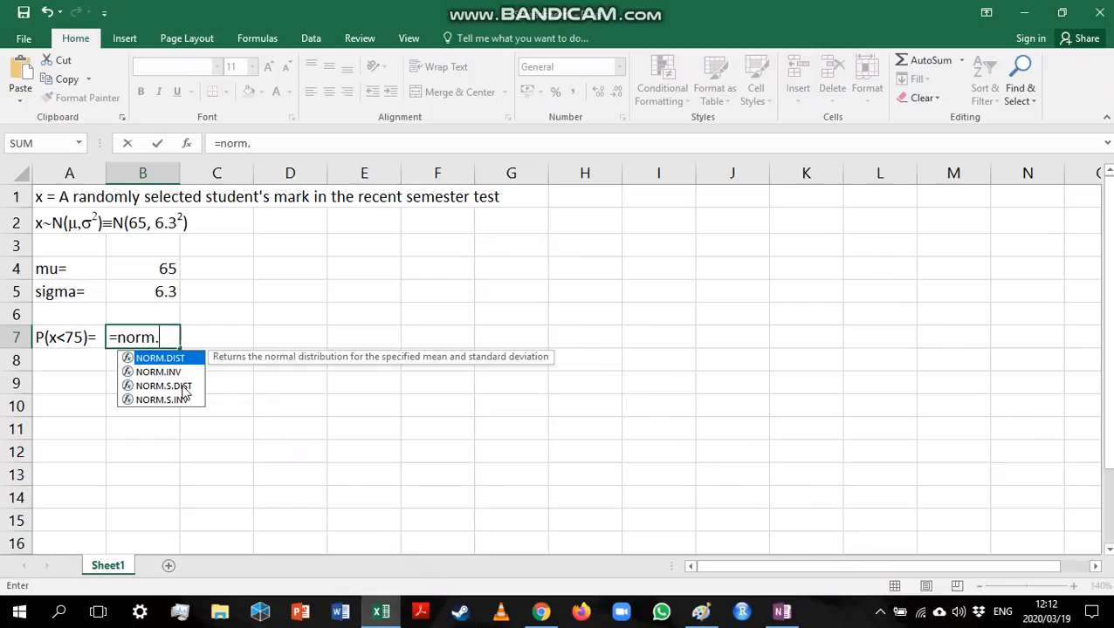
{"action": "mouse_move", "coordinate": [190, 394]}
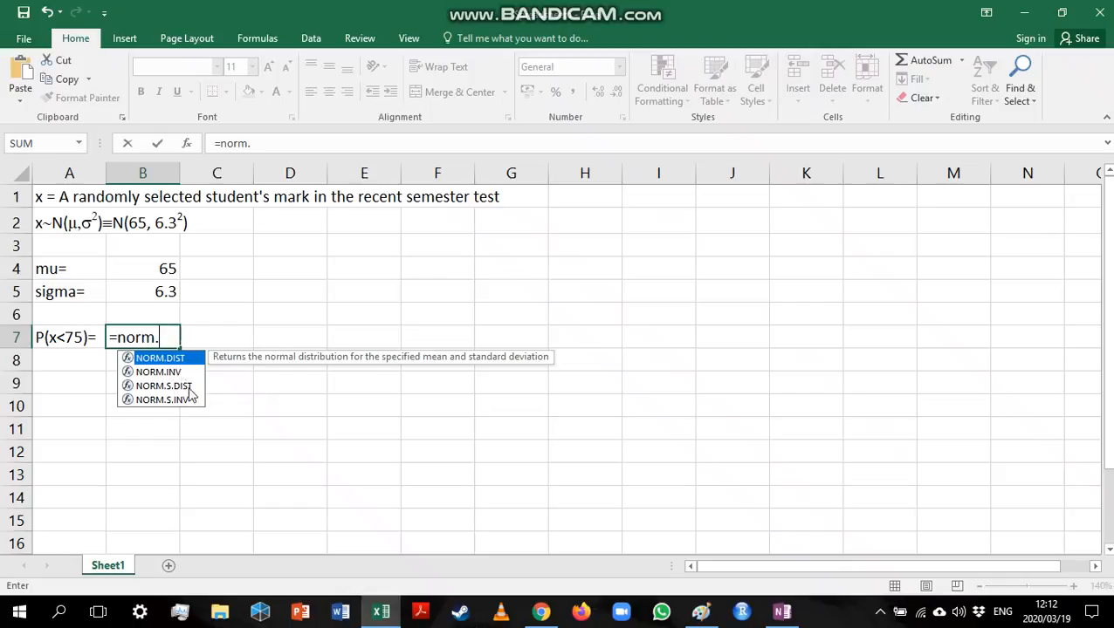
{"action": "mouse_move", "coordinate": [184, 411]}
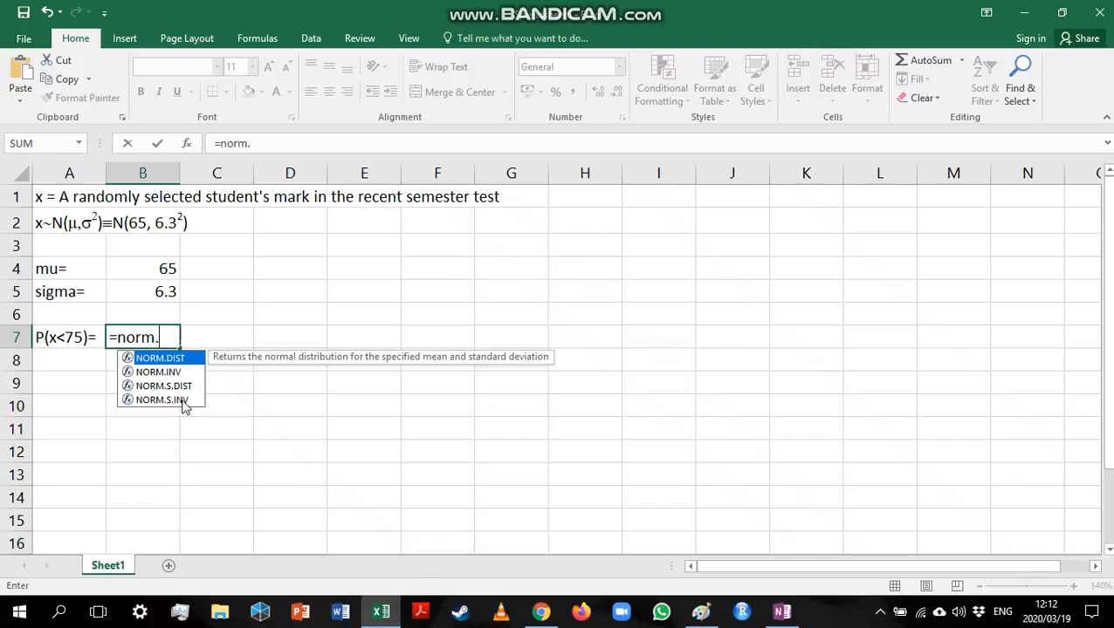
{"action": "mouse_move", "coordinate": [203, 408]}
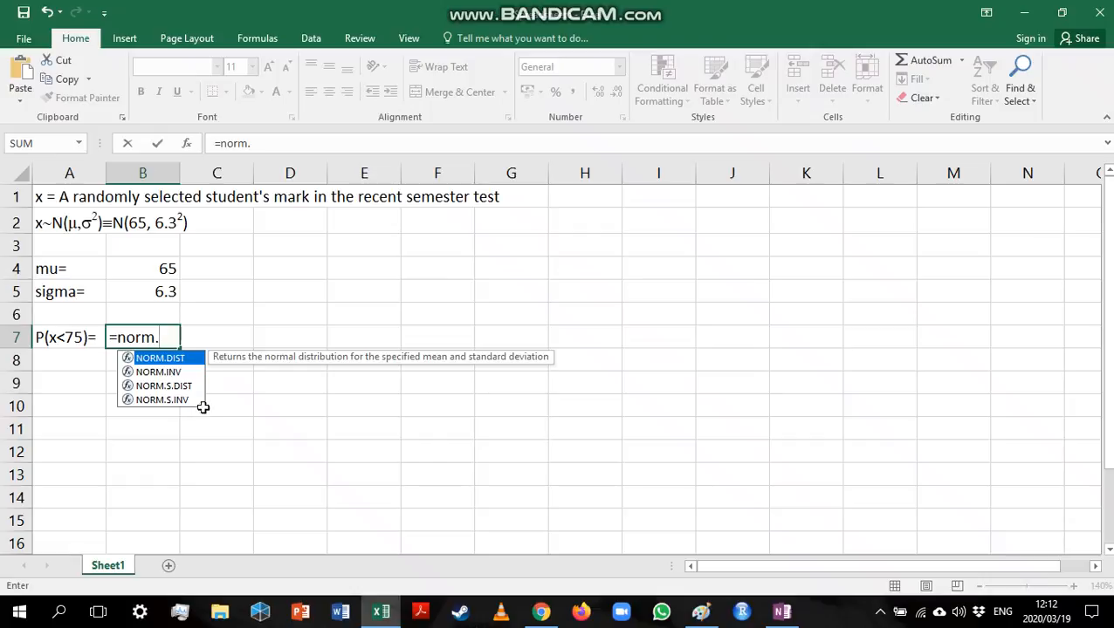
{"action": "mouse_move", "coordinate": [232, 356]}
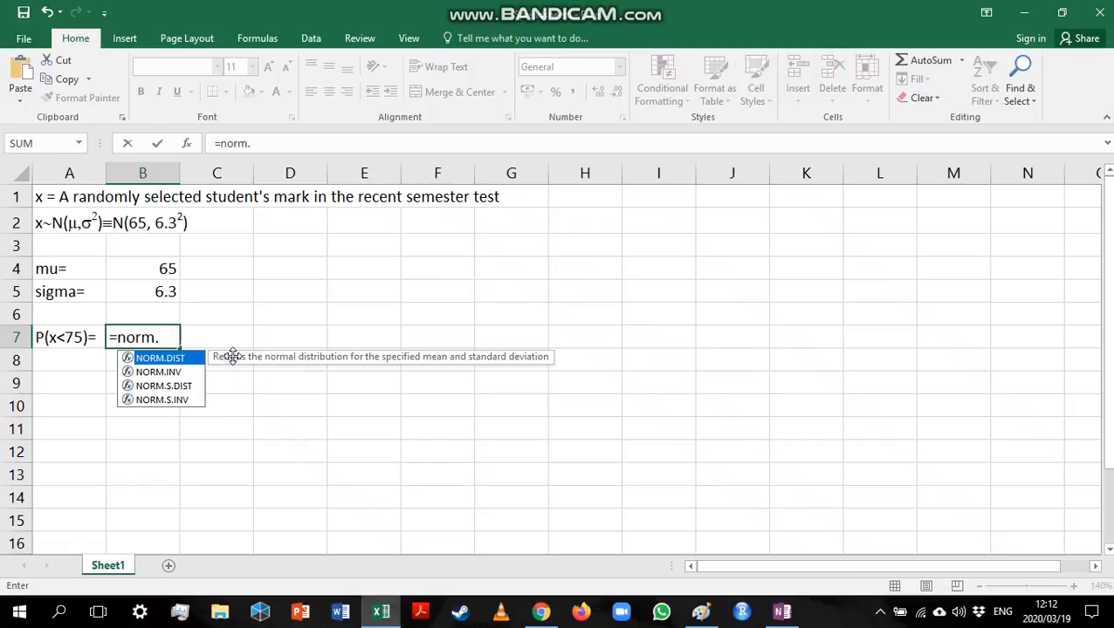
{"action": "mouse_move", "coordinate": [291, 372]}
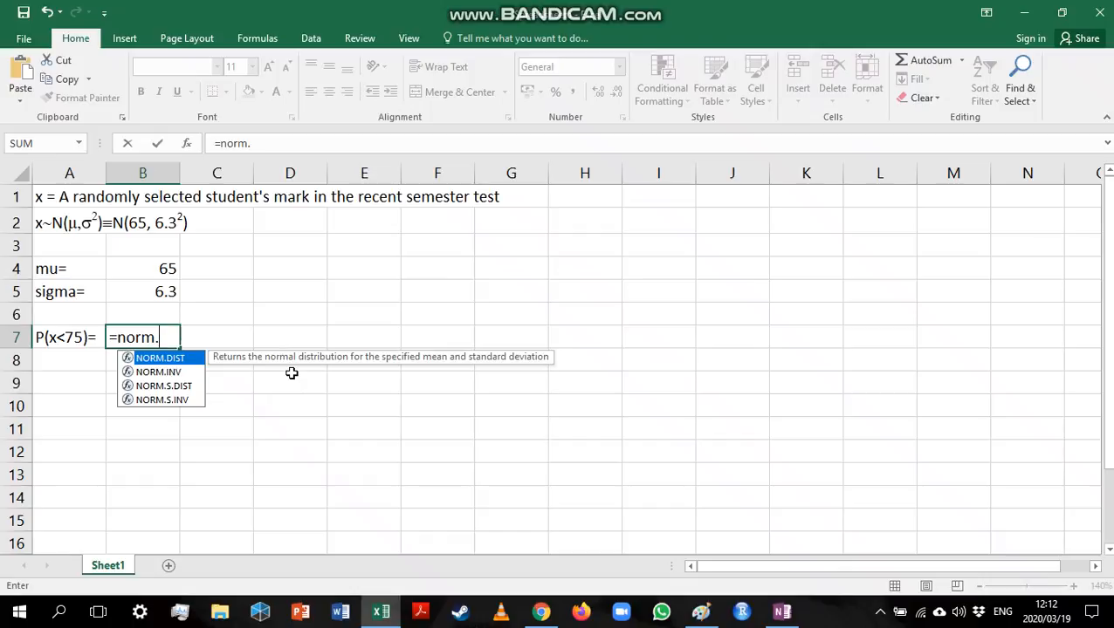
{"action": "mouse_move", "coordinate": [186, 395]}
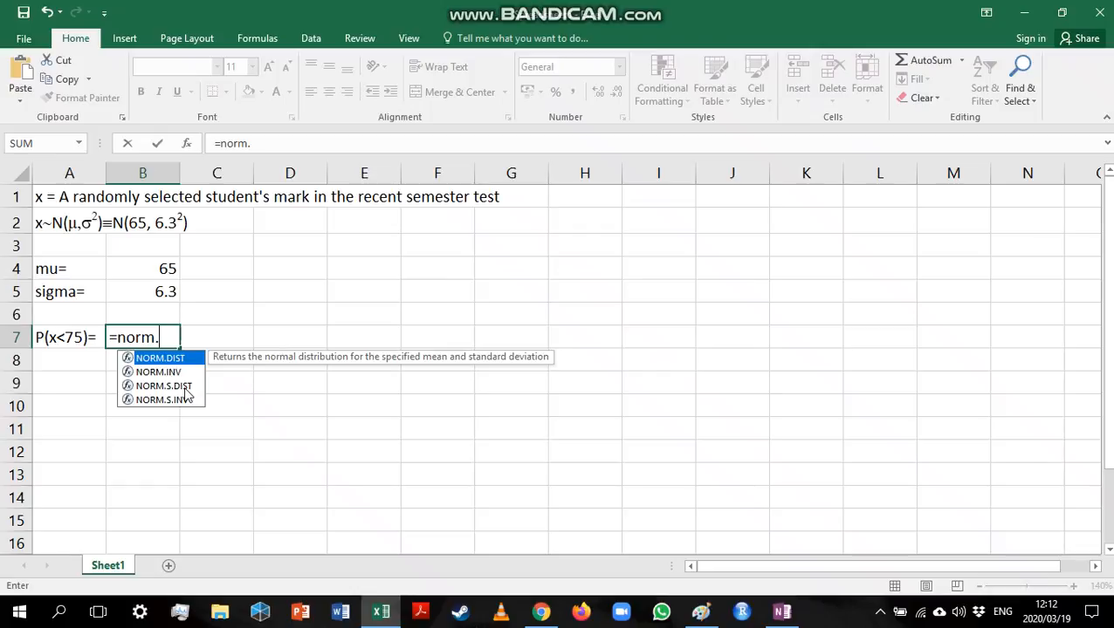
{"action": "mouse_move", "coordinate": [163, 386]}
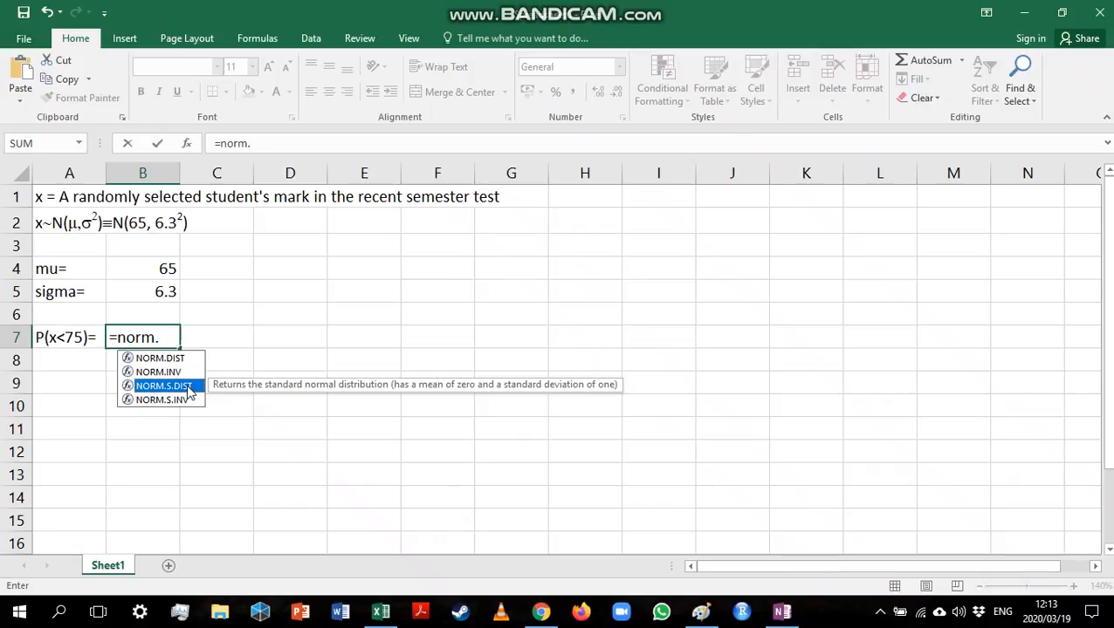
{"action": "mouse_move", "coordinate": [195, 391]}
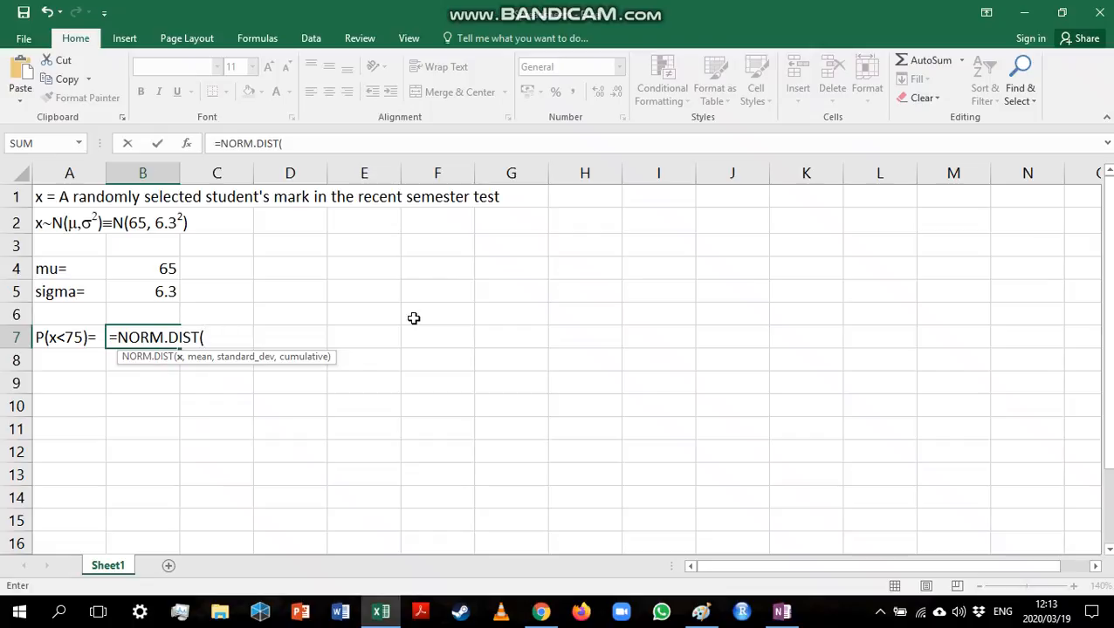
- Fill NORM.DIST with x=75, mean from B4 and standard deviation from B5
{"action": "type", "text": "75"}
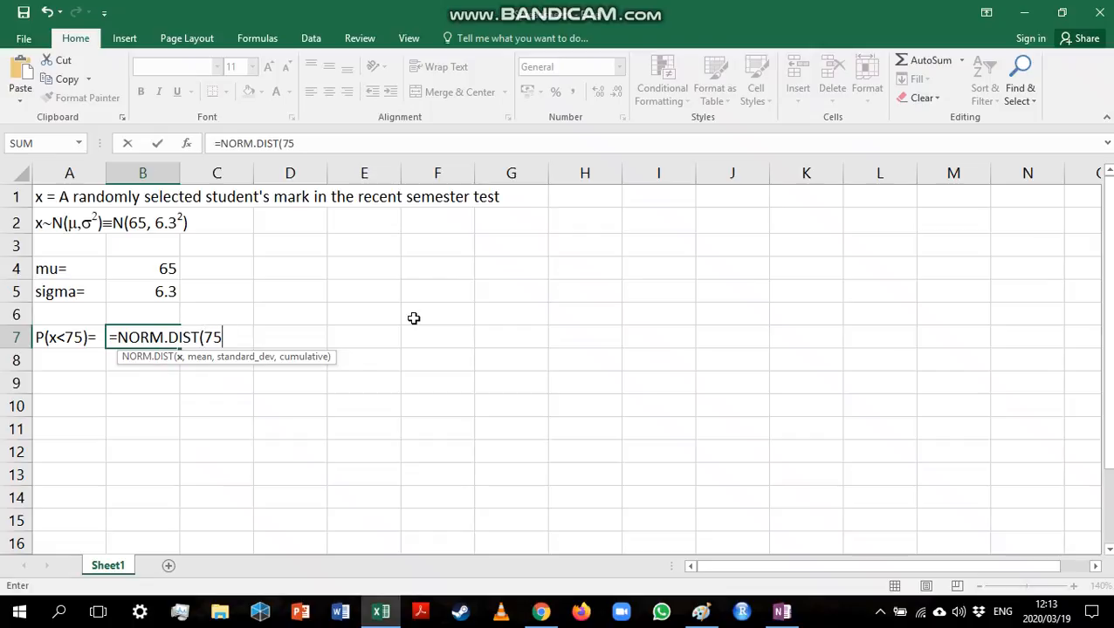
{"action": "type", "text": ","}
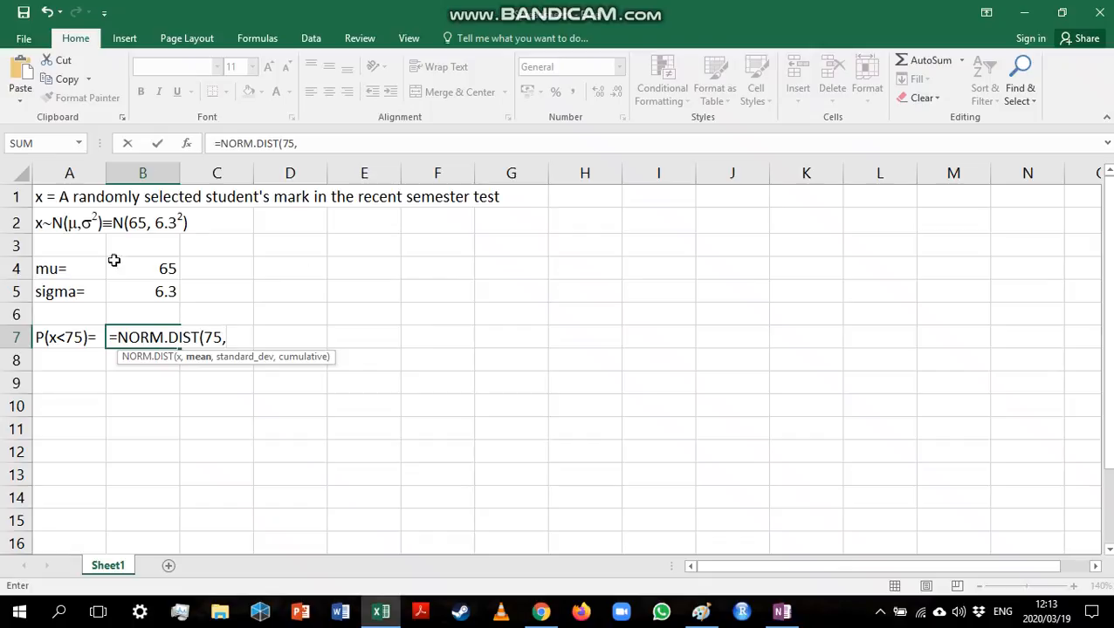
{"action": "left_click", "coordinate": [143, 268]}
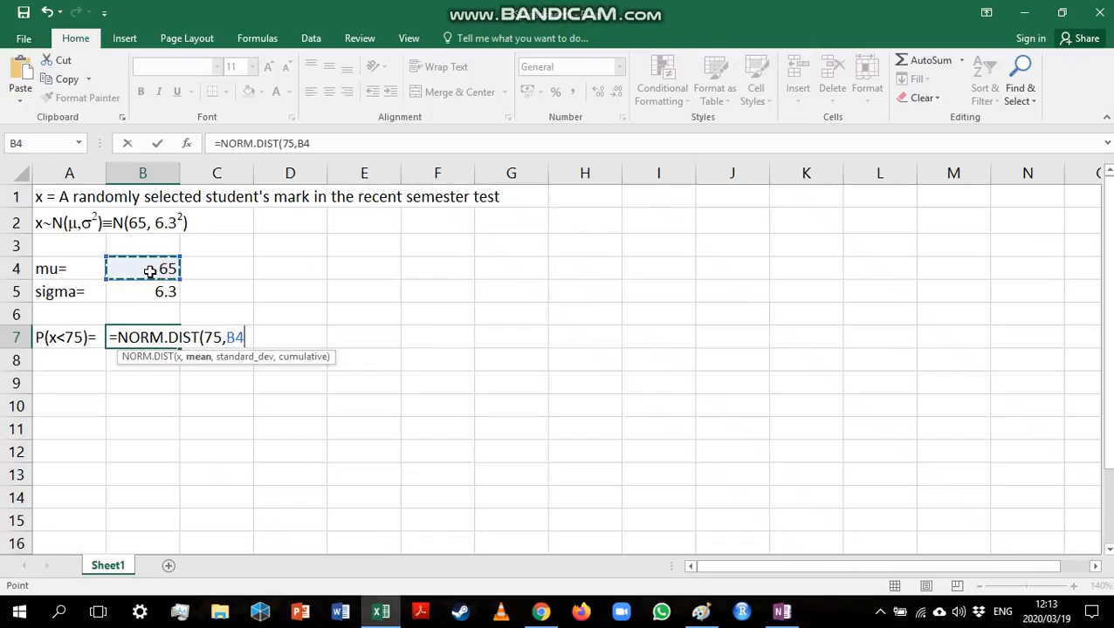
{"action": "left_click", "coordinate": [165, 292]}
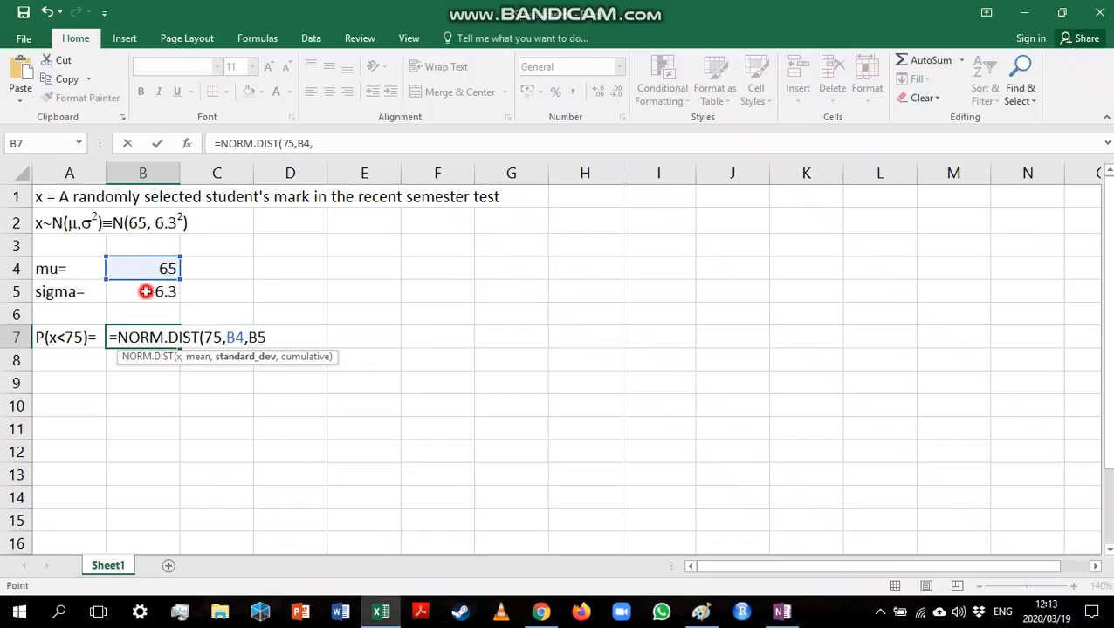
{"action": "left_click", "coordinate": [142, 290]}
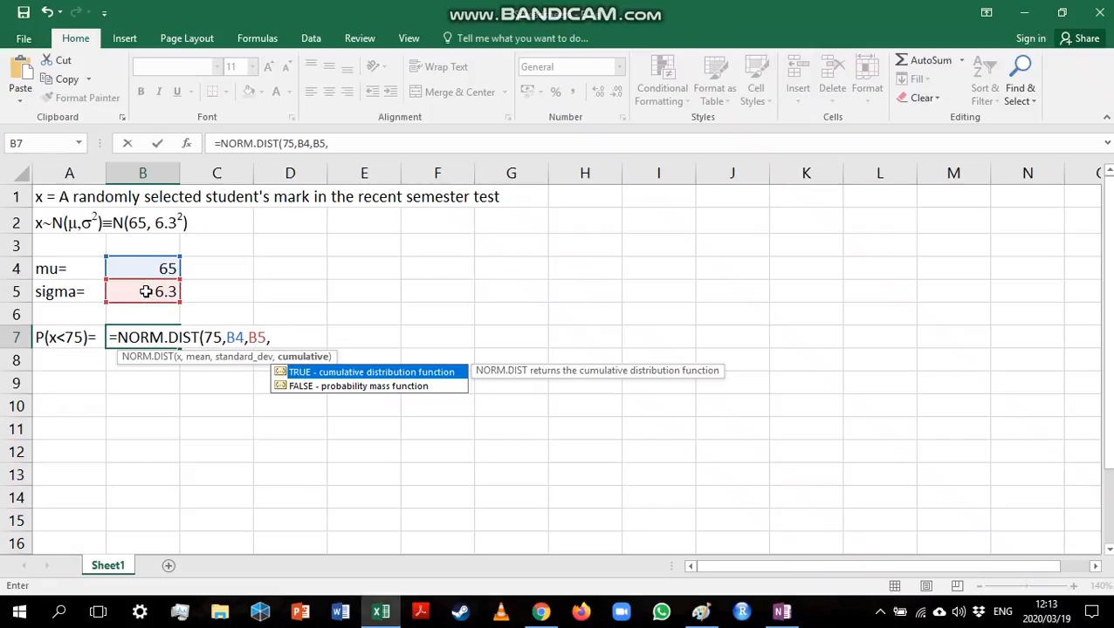
{"action": "mouse_move", "coordinate": [303, 357]}
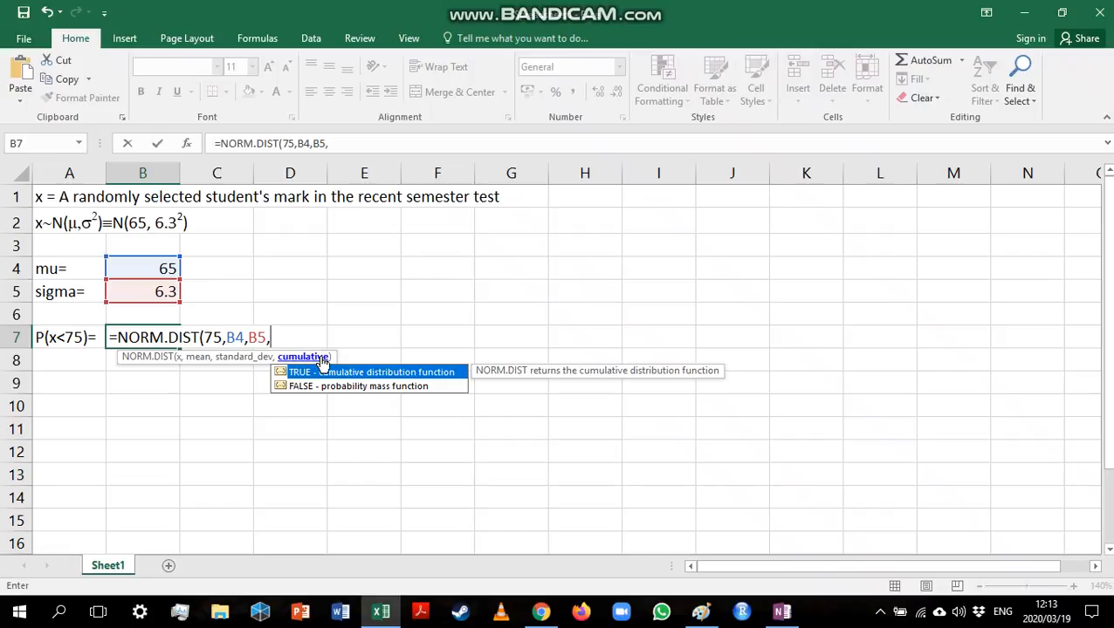
{"action": "mouse_move", "coordinate": [563, 335]}
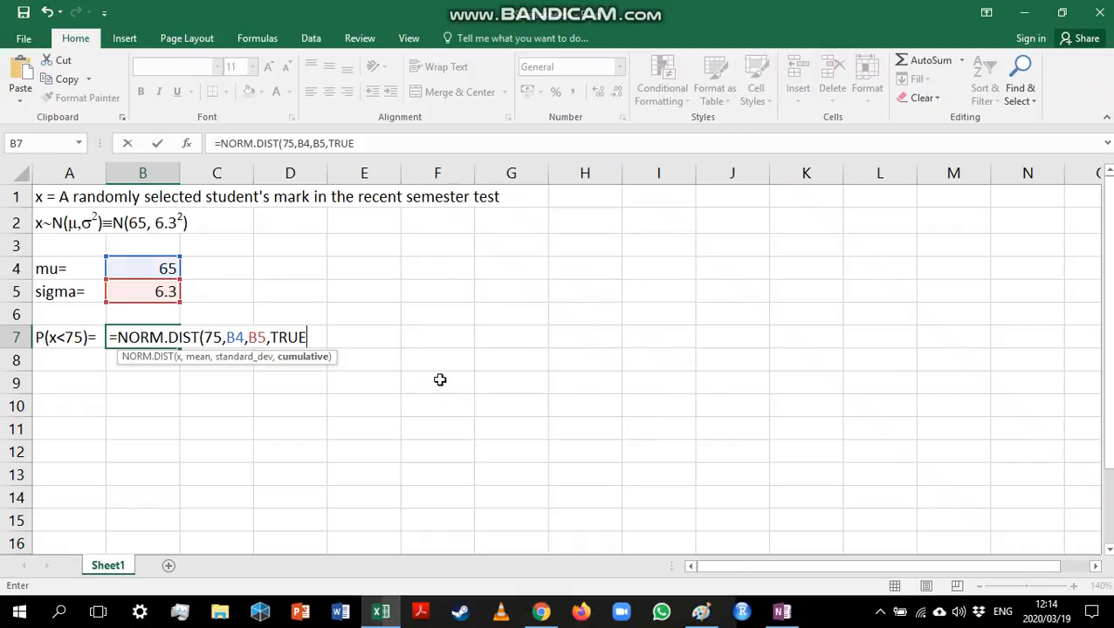
{"action": "mouse_move", "coordinate": [447, 387]}
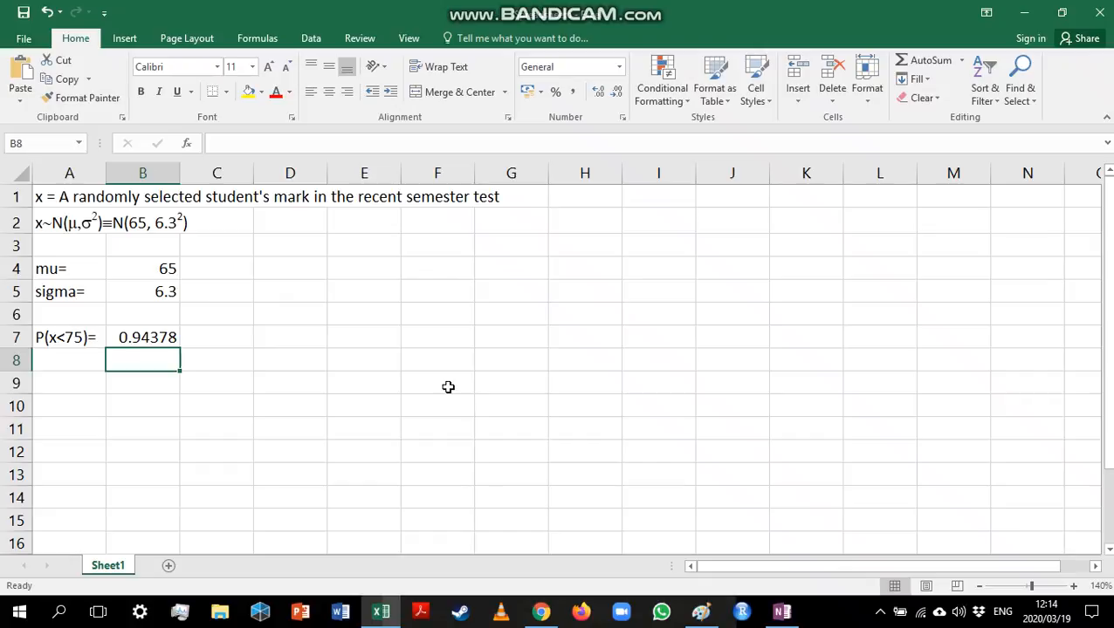
{"action": "mouse_move", "coordinate": [779, 611]}
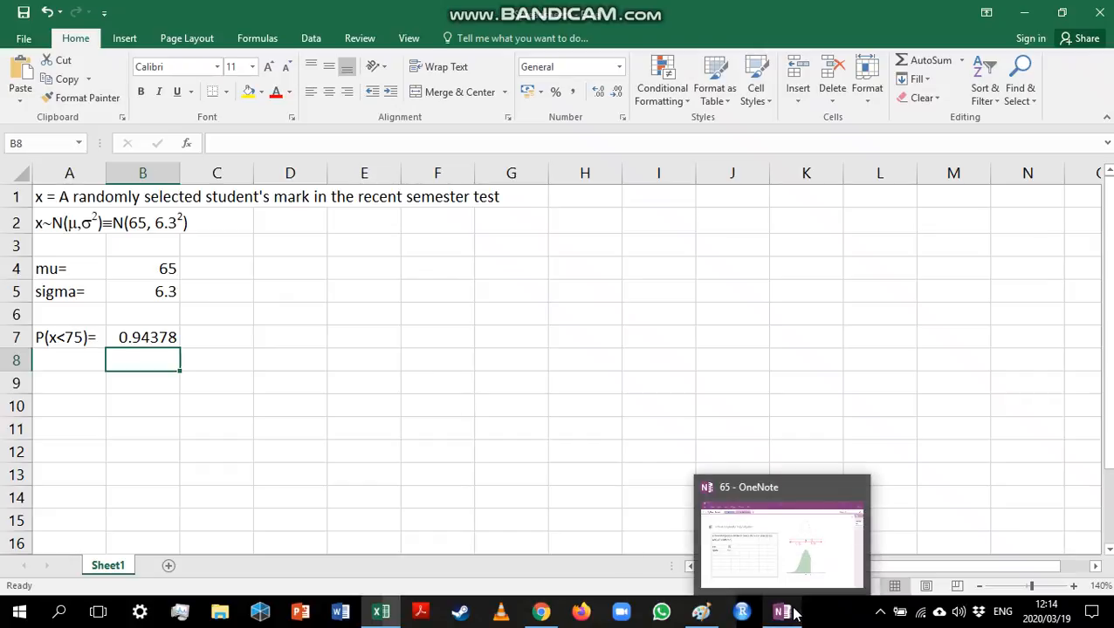
- Compare the OneNote sketches with the Excel result, then return to OneNote to write 0.7
{"action": "left_click", "coordinate": [781, 532]}
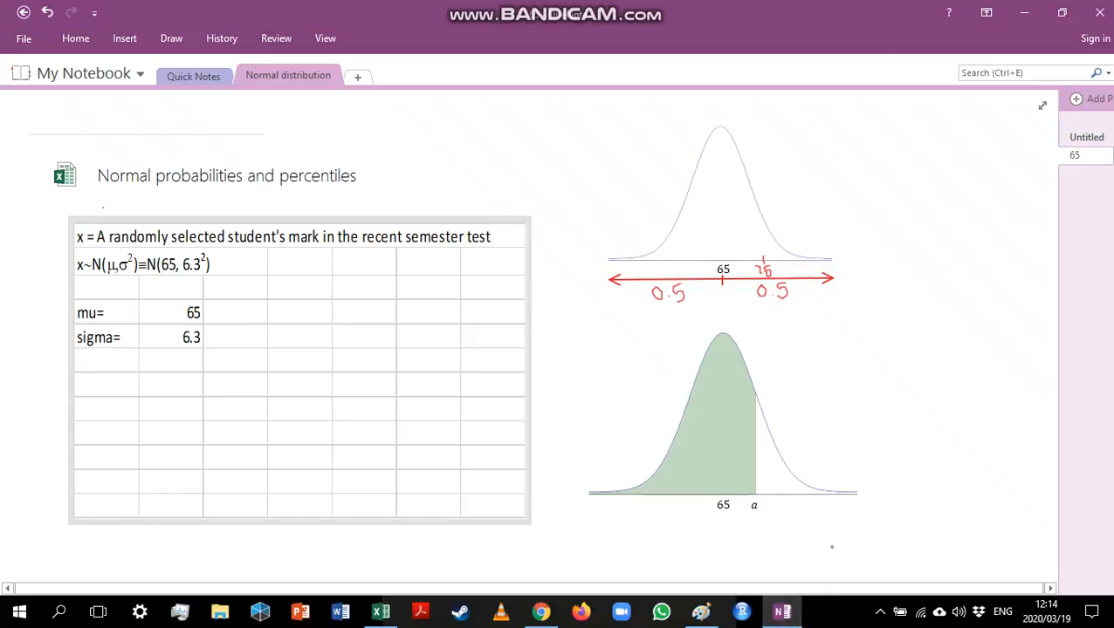
{"action": "left_click", "coordinate": [379, 611]}
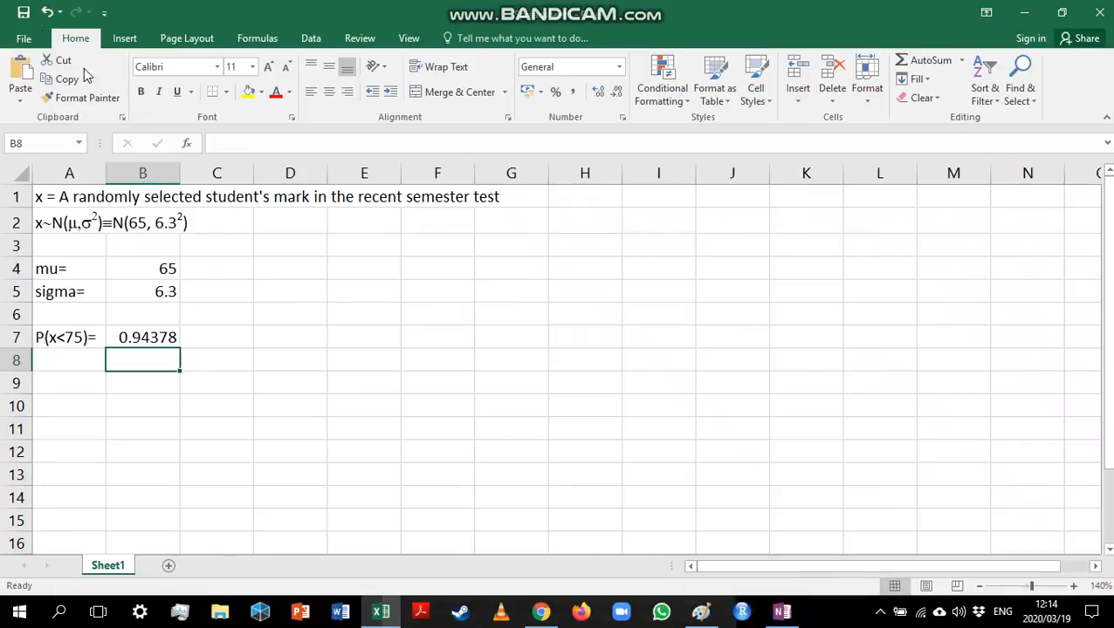
{"action": "mouse_move", "coordinate": [210, 340]}
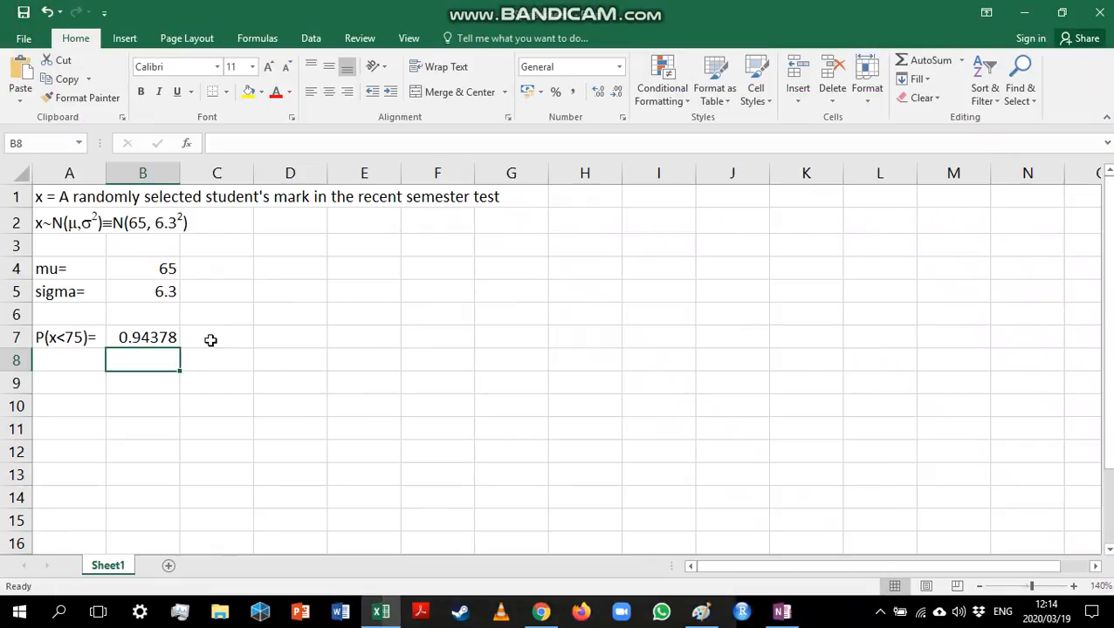
{"action": "mouse_move", "coordinate": [197, 421]}
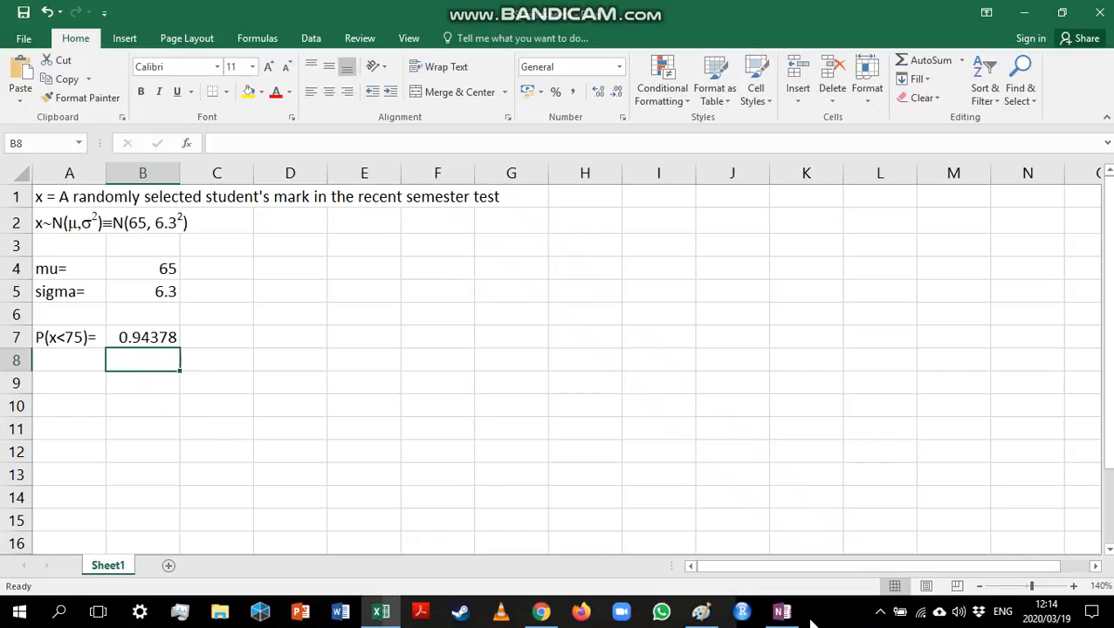
{"action": "left_click", "coordinate": [781, 611]}
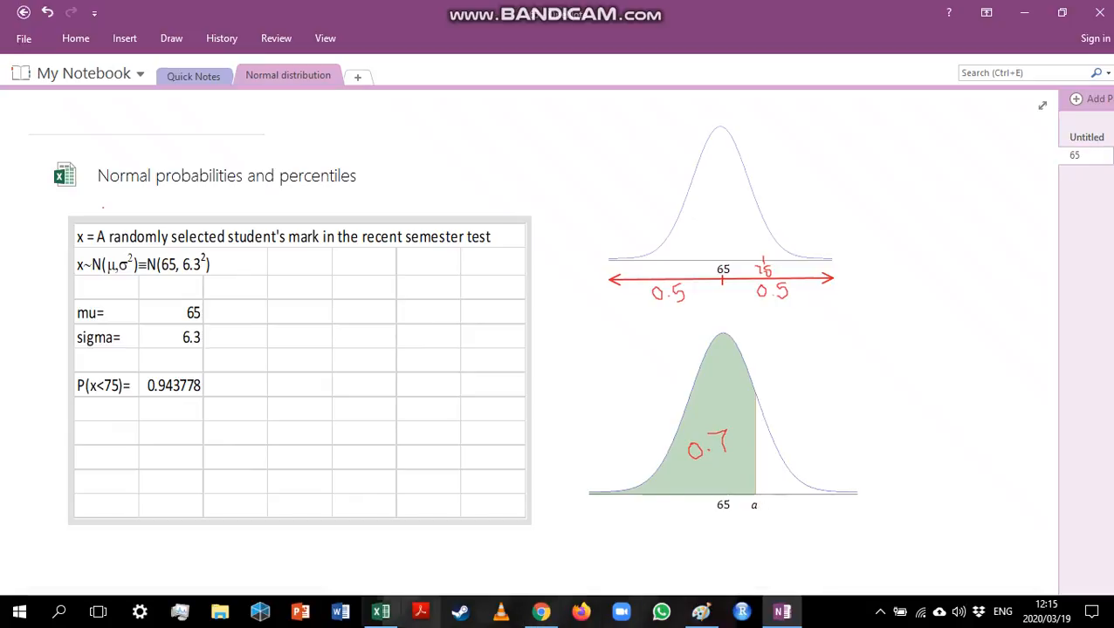
{"action": "mouse_move", "coordinate": [379, 611]}
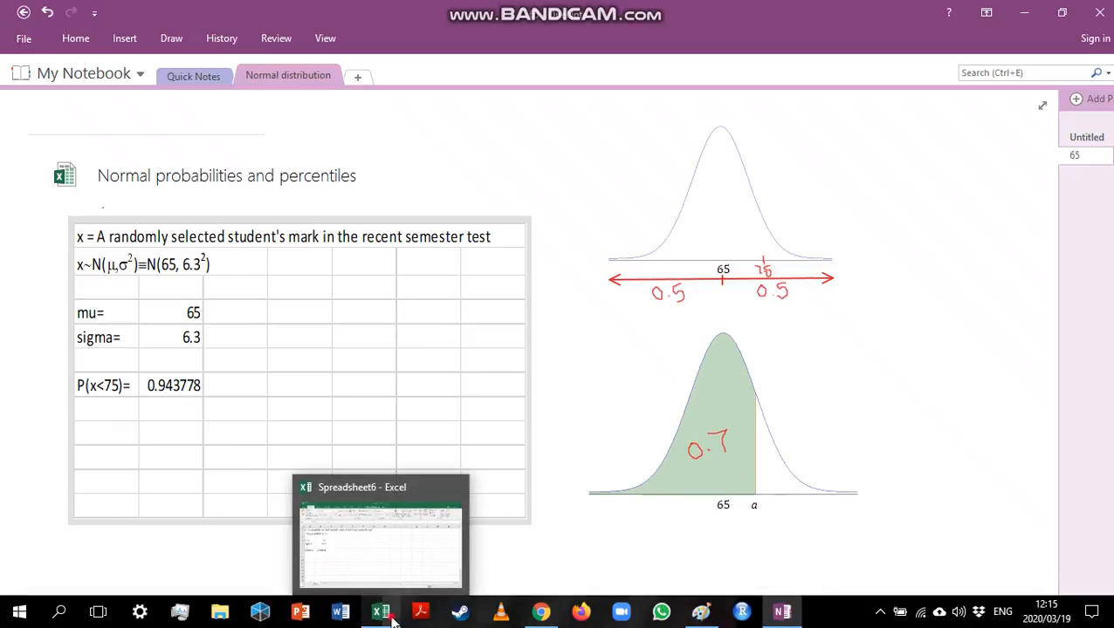
- Add the labels 'P(x<a)=0.7' in A8 and 'a=' in A9
{"action": "left_click", "coordinate": [380, 611]}
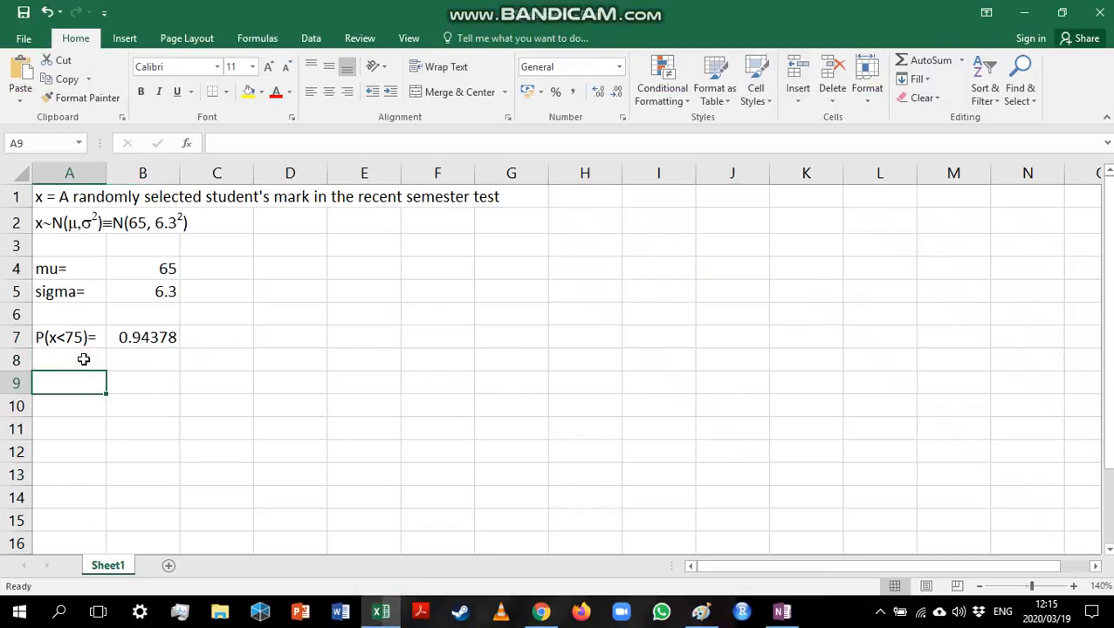
{"action": "left_click", "coordinate": [69, 360]}
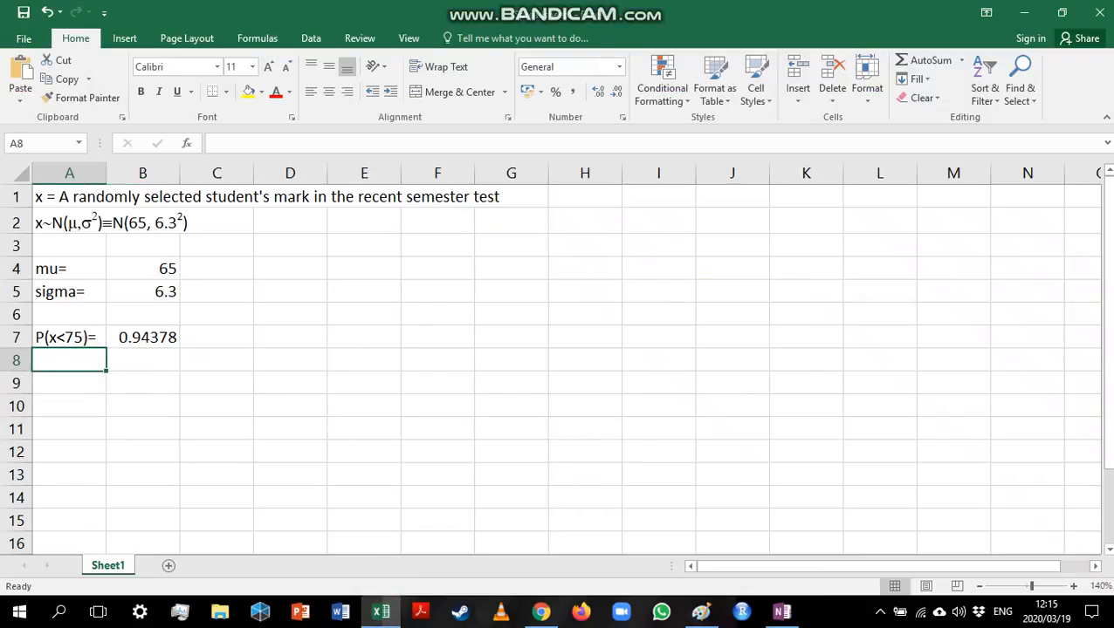
{"action": "type", "text": "P(x<75)="}
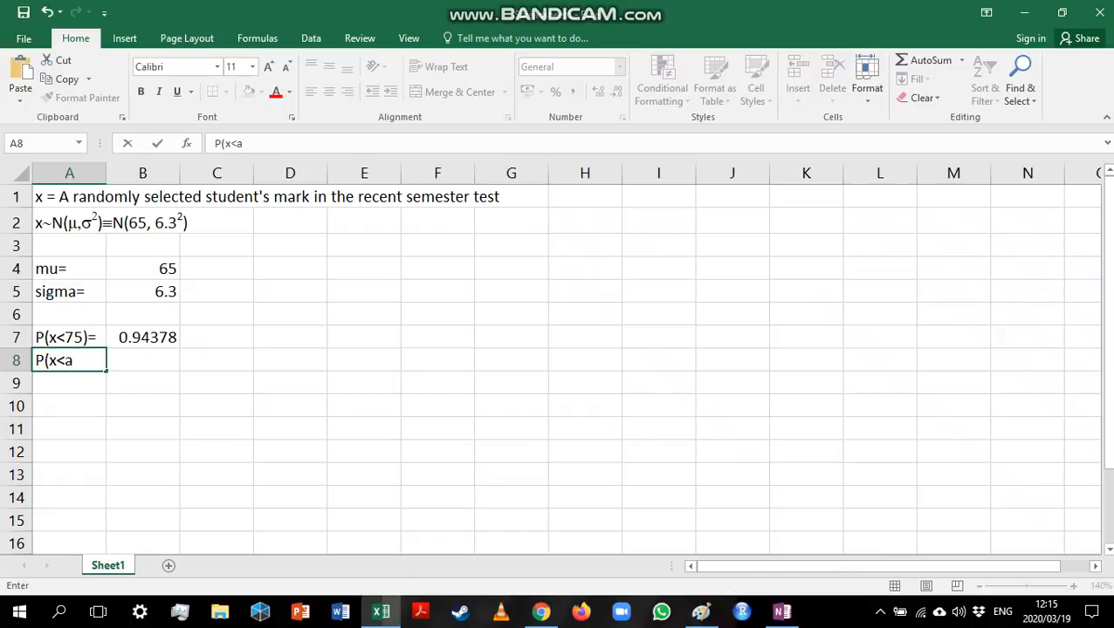
{"action": "type", "text": ")=0.7"}
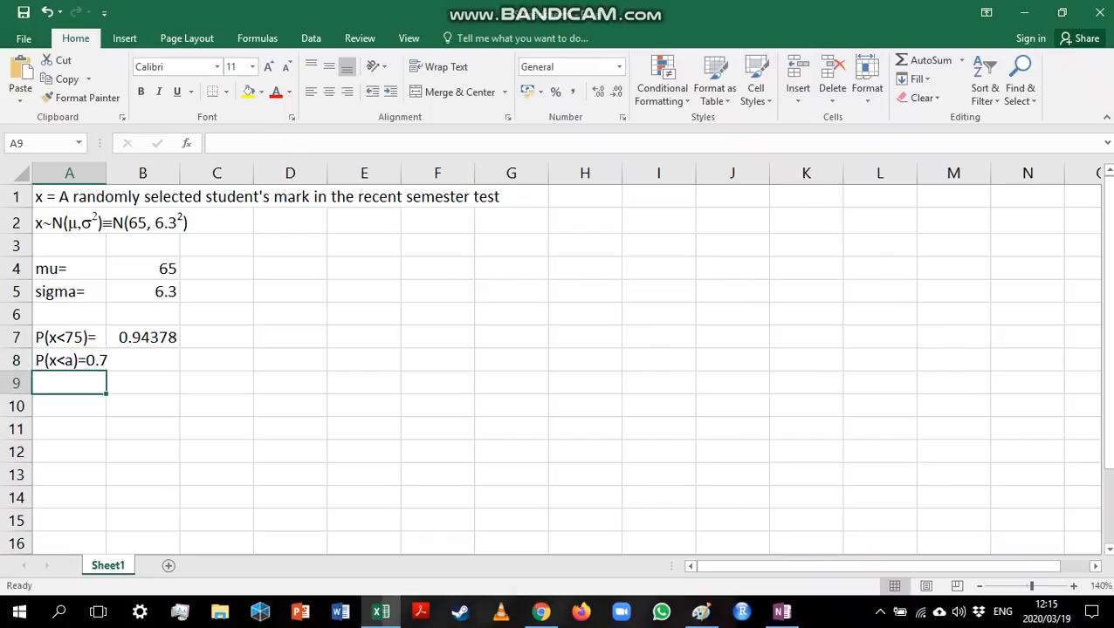
{"action": "type", "text": "a="}
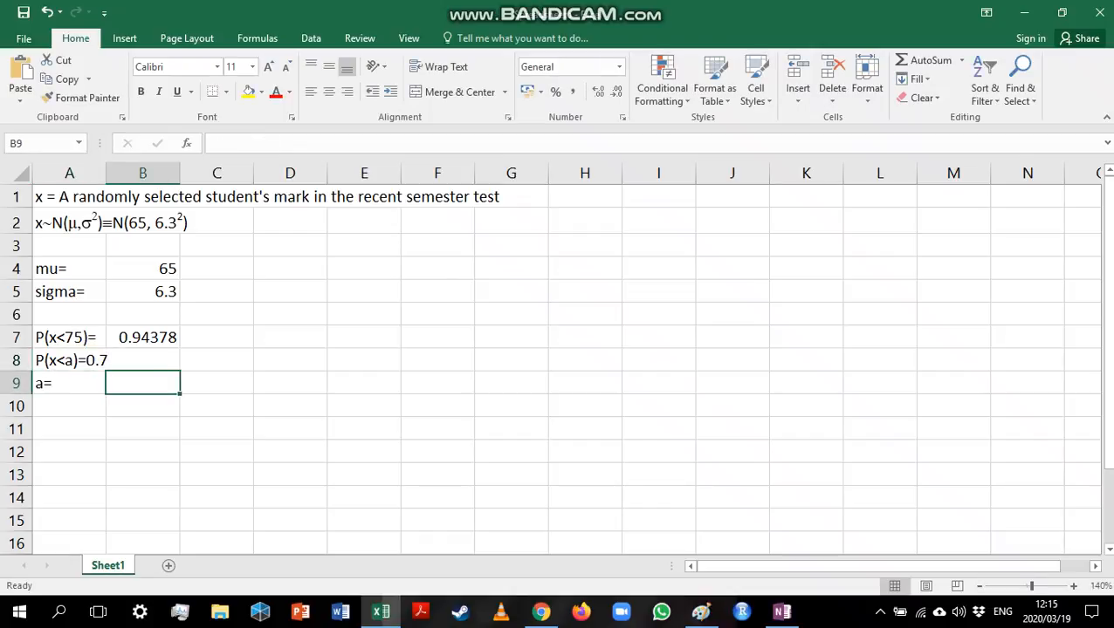
- Build =NORM.INV(0.7,B4,B5) in B9 using the mean and sigma cells
{"action": "type", "text": "=n"}
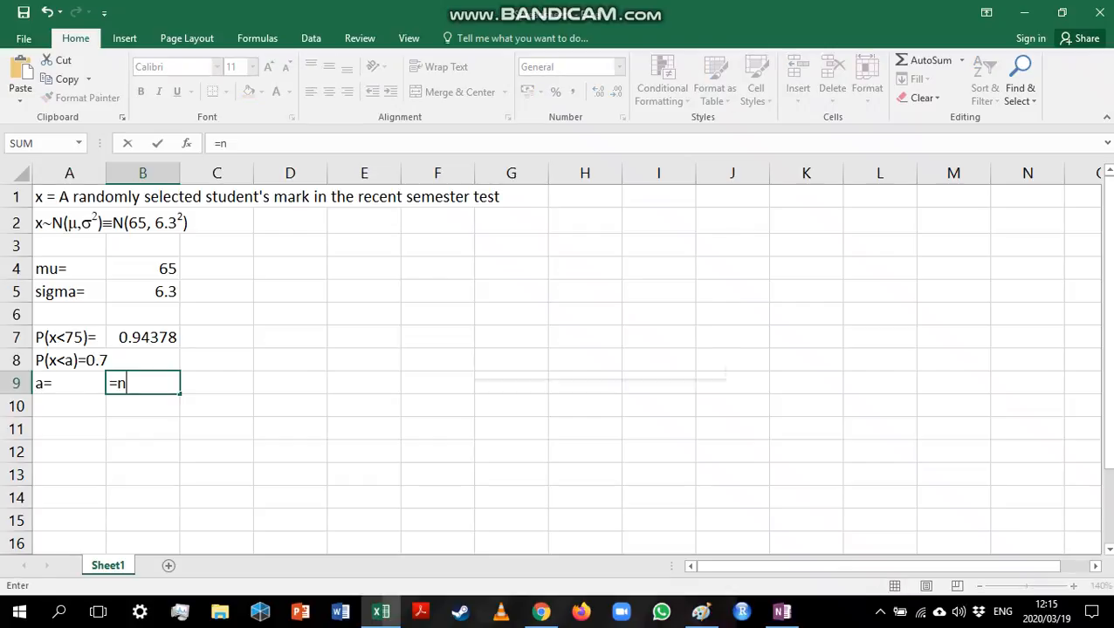
{"action": "type", "text": "orm"}
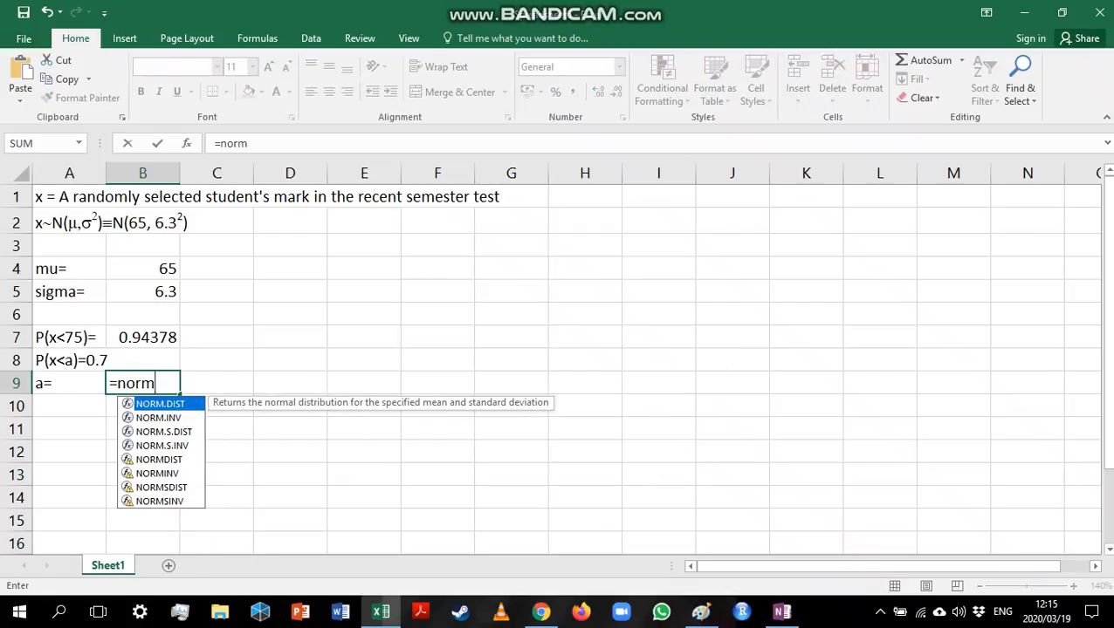
{"action": "type", "text": "."}
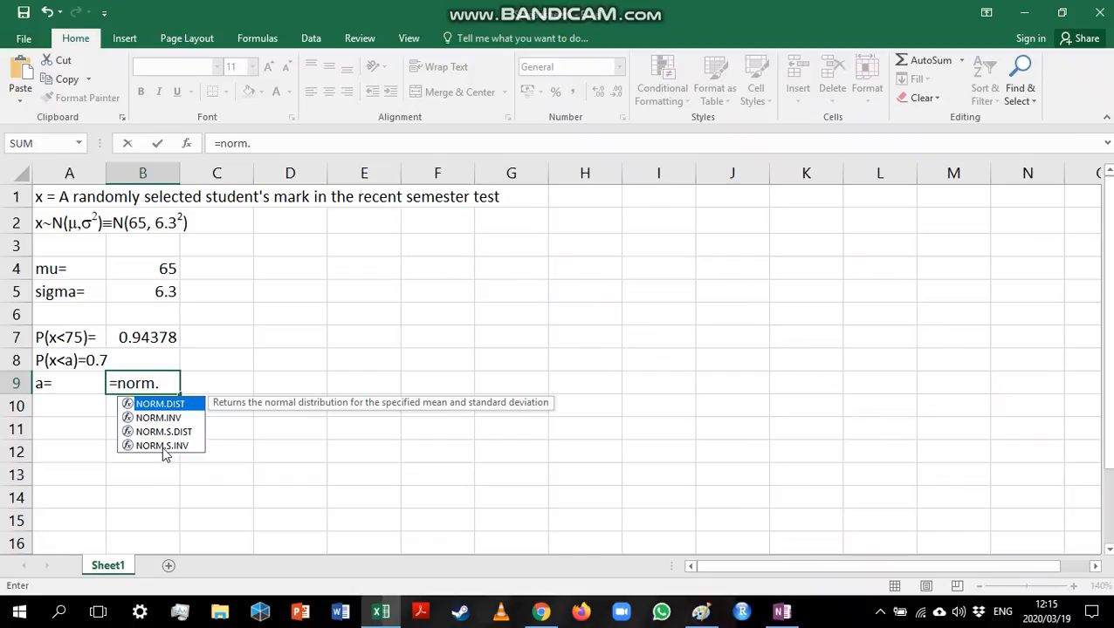
{"action": "mouse_move", "coordinate": [161, 446]}
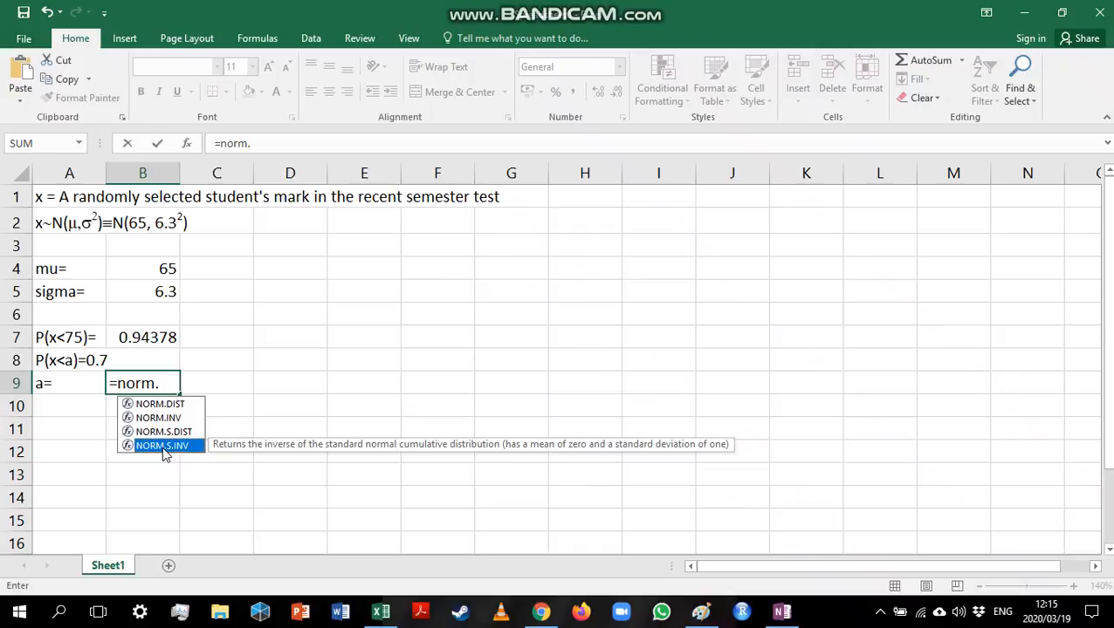
{"action": "mouse_move", "coordinate": [184, 458]}
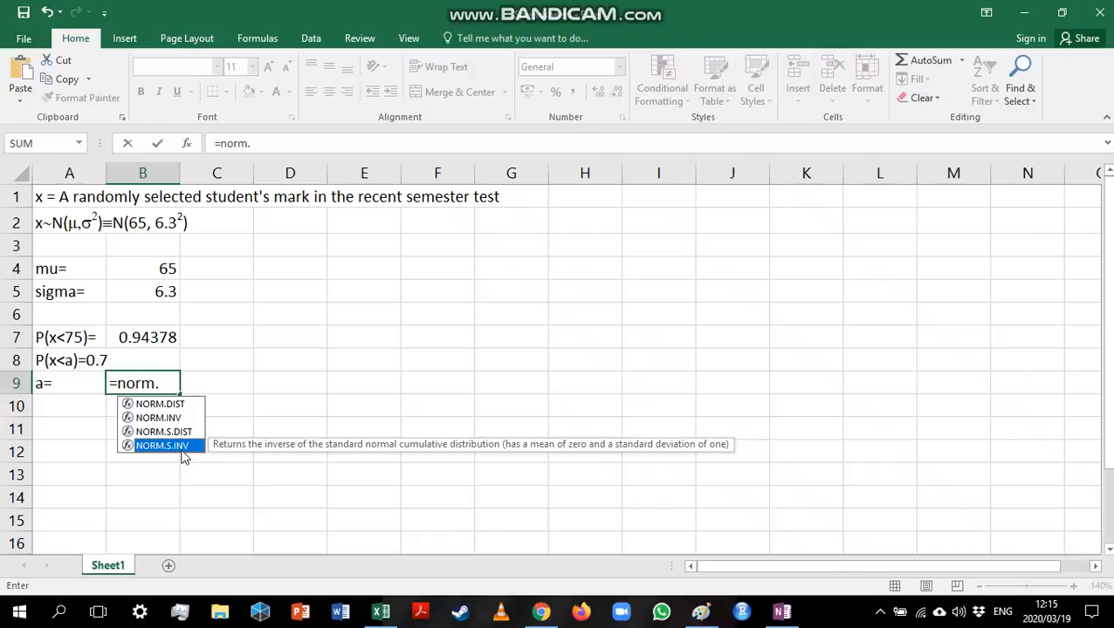
{"action": "mouse_move", "coordinate": [182, 425]}
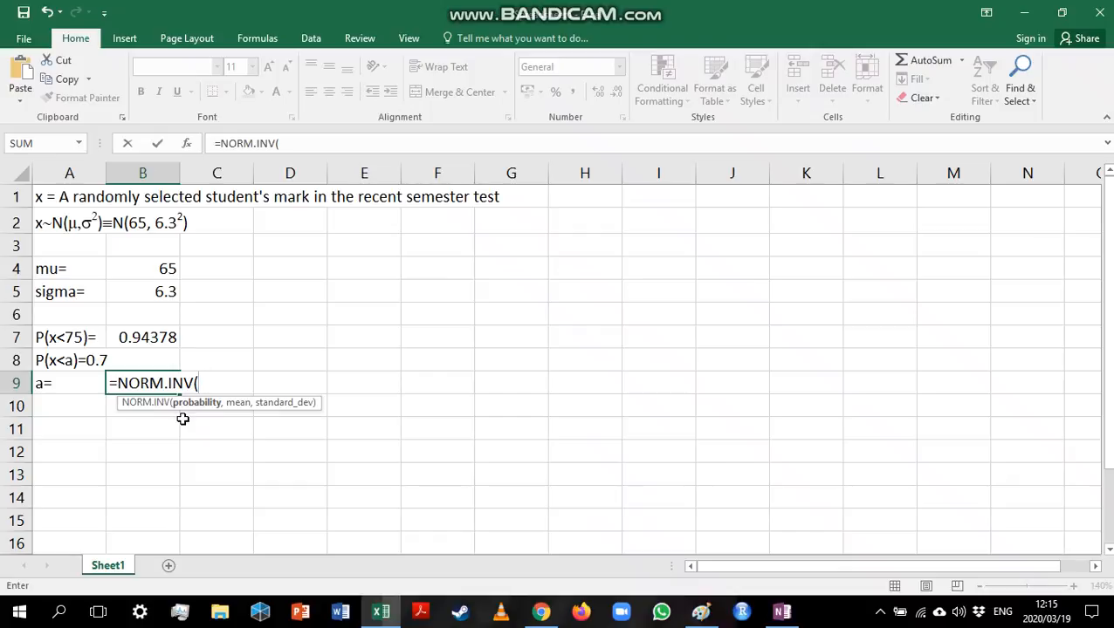
{"action": "mouse_move", "coordinate": [175, 464]}
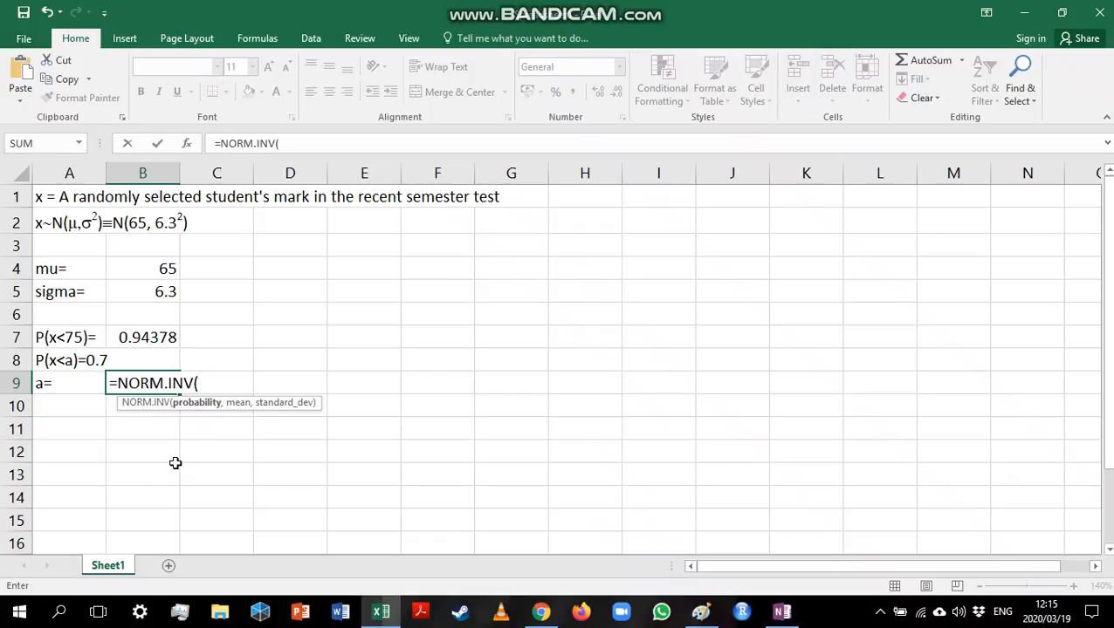
{"action": "mouse_move", "coordinate": [76, 505]}
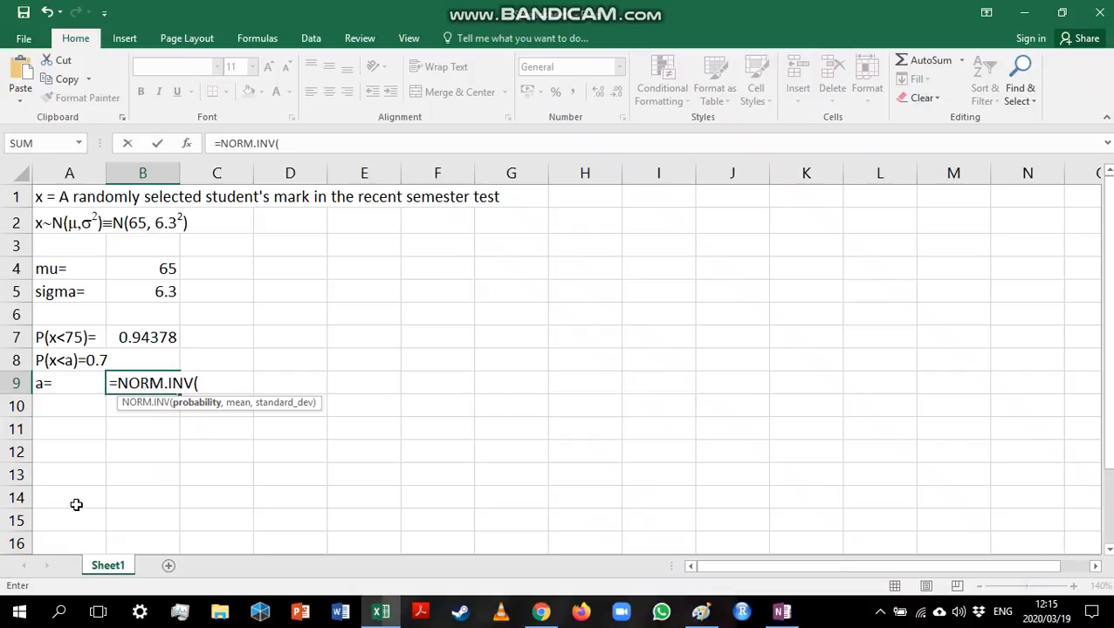
{"action": "type", "text": "0."}
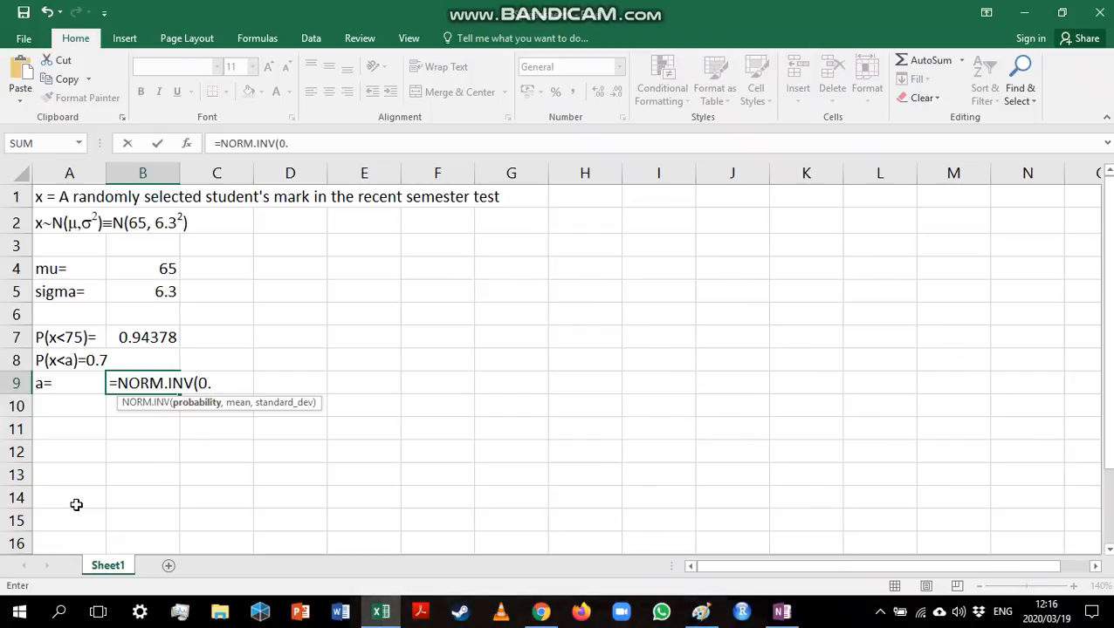
{"action": "type", "text": "7"}
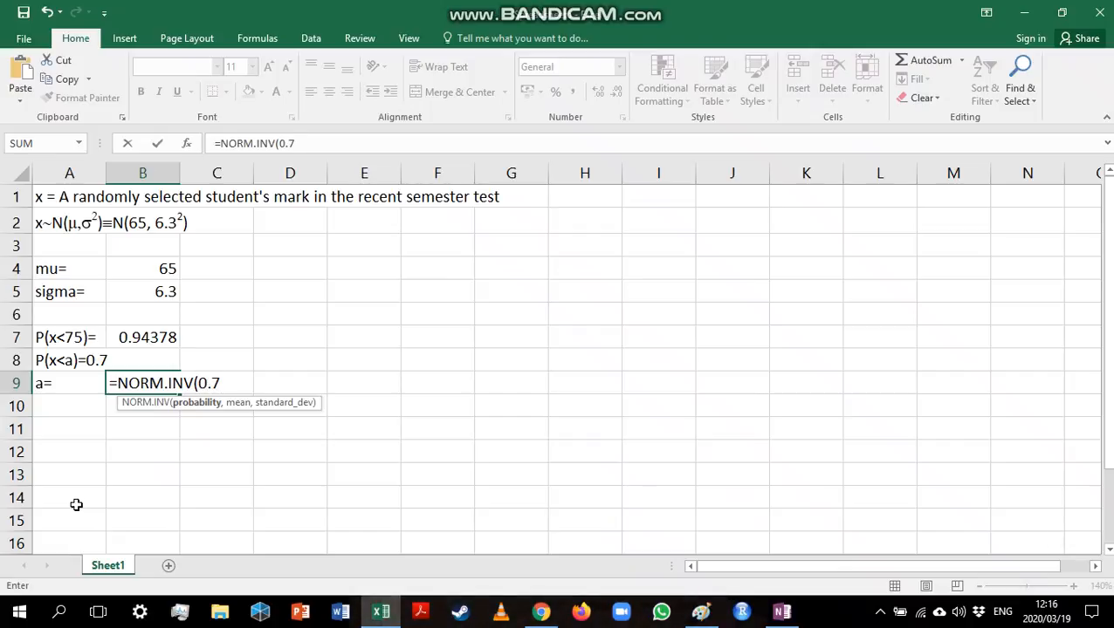
{"action": "type", "text": ","}
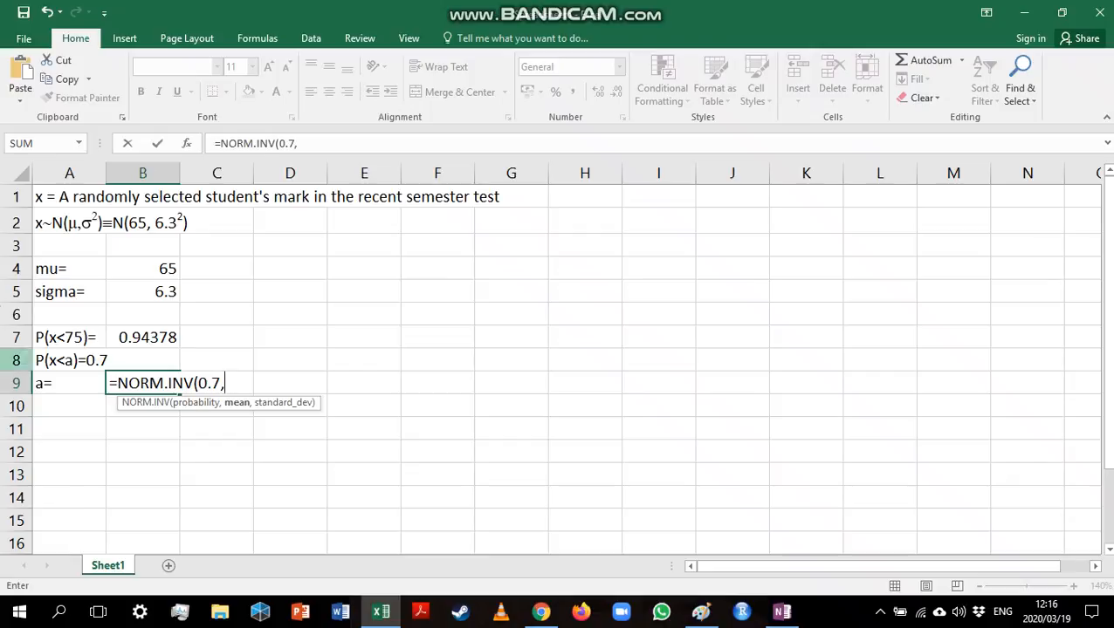
{"action": "left_click", "coordinate": [142, 269]}
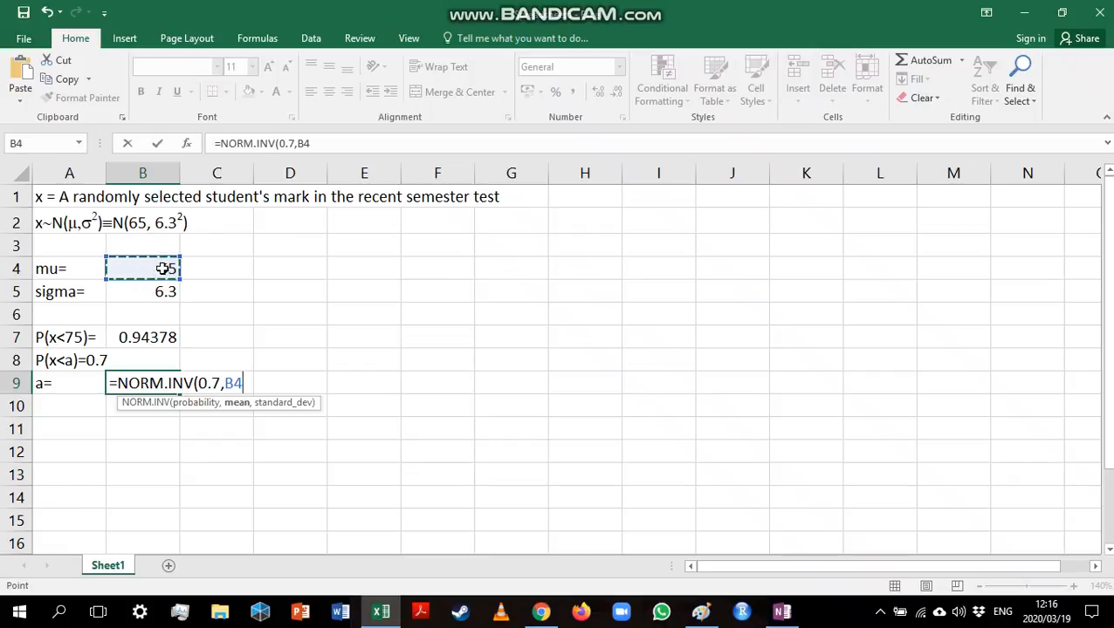
{"action": "left_click", "coordinate": [142, 292]}
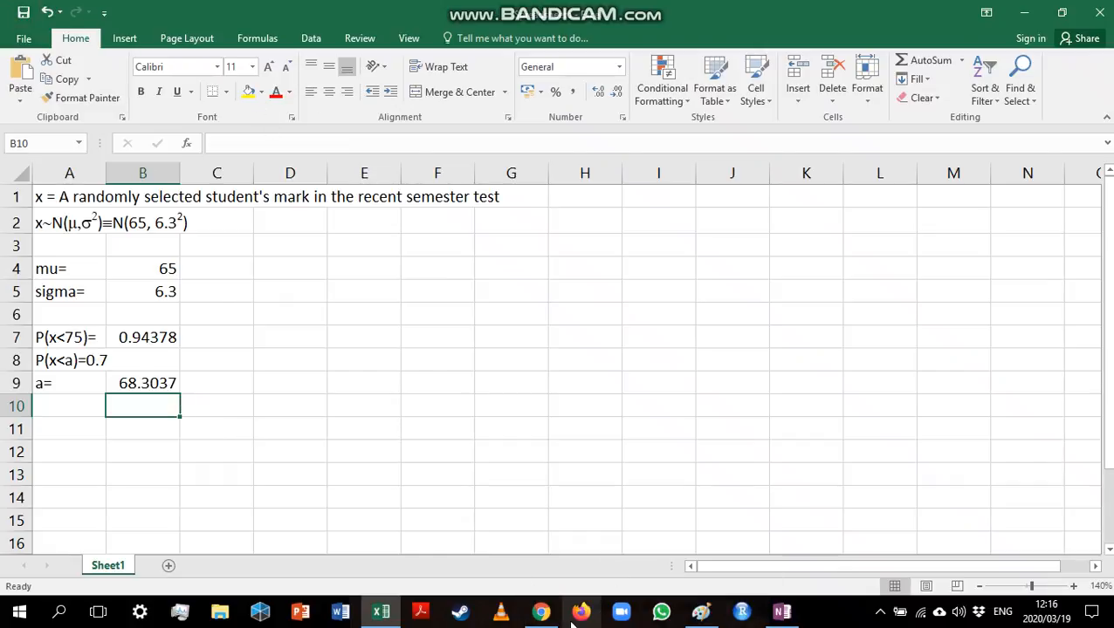
- In OneNote, start handwriting the percentile value with a 6 under the lower curve's a
{"action": "left_click", "coordinate": [781, 611]}
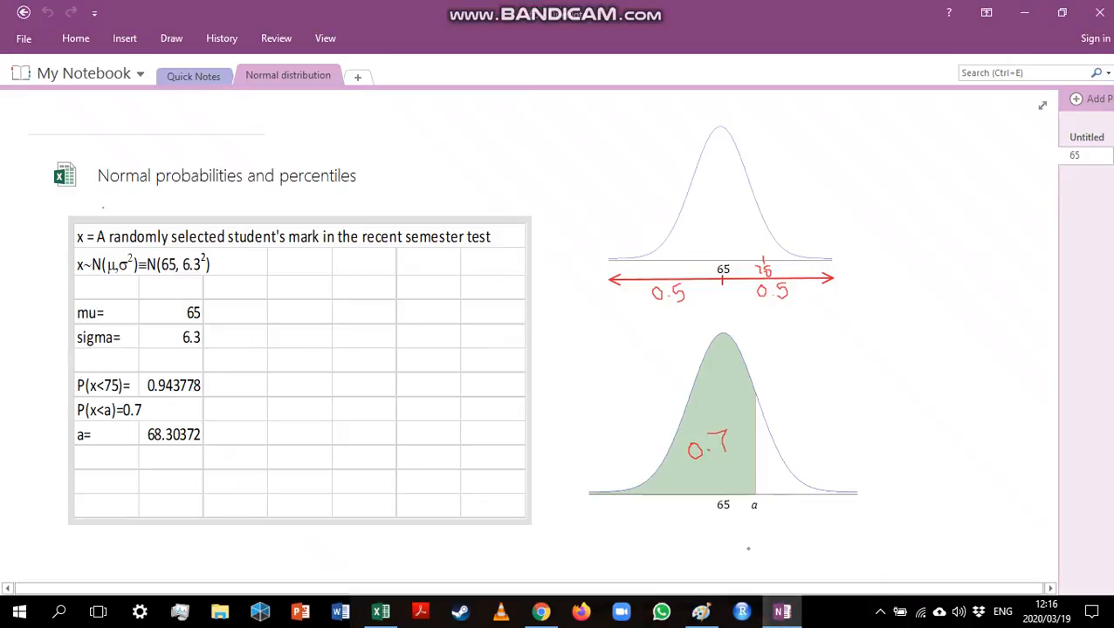
{"action": "type", "text": "6"}
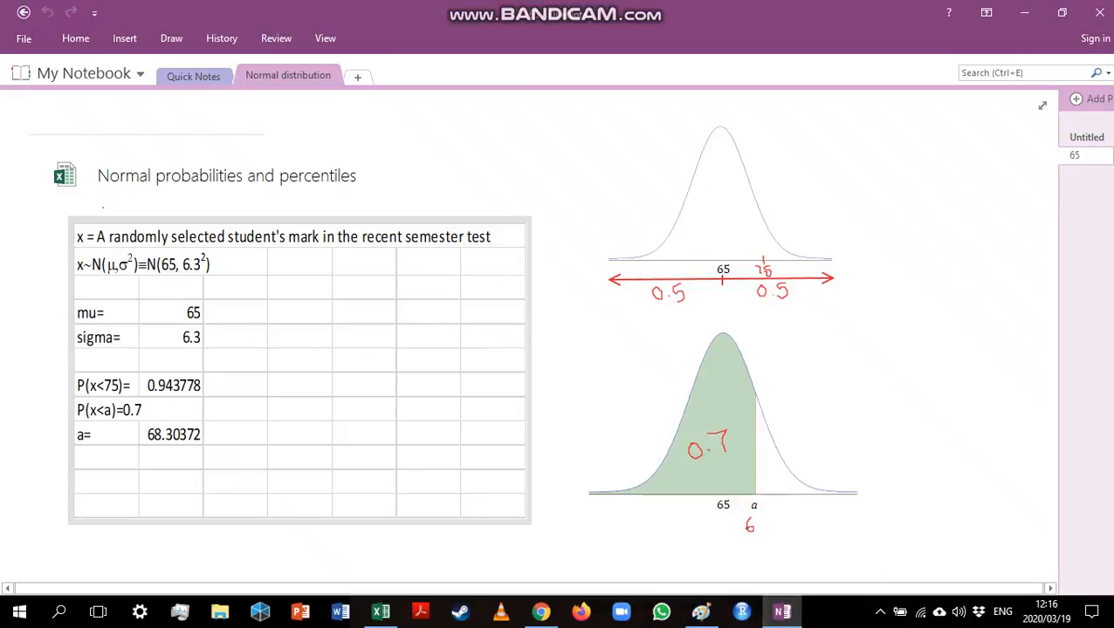